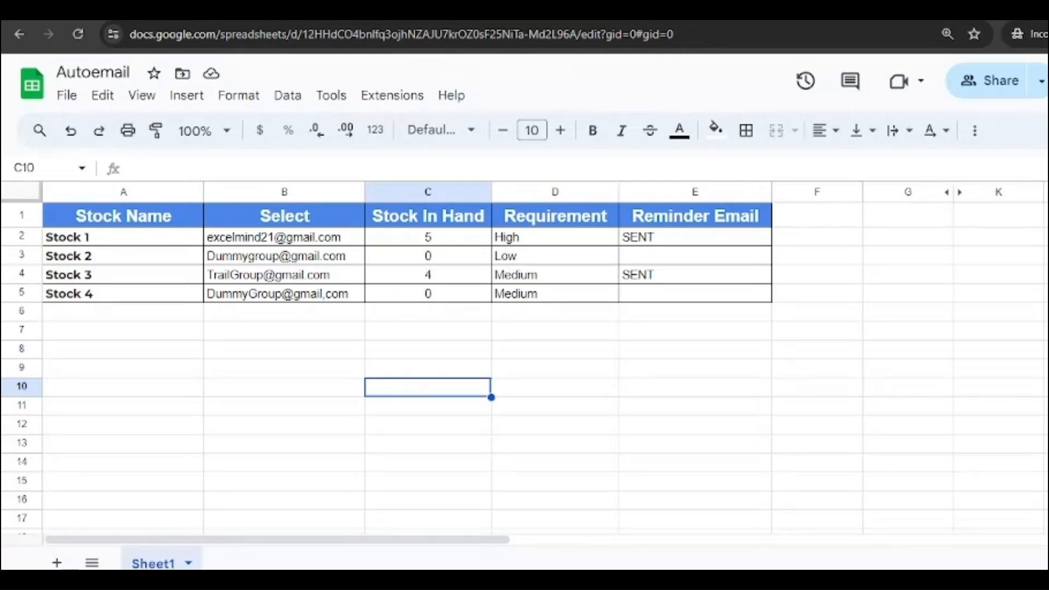
mouse_move(1010, 388)
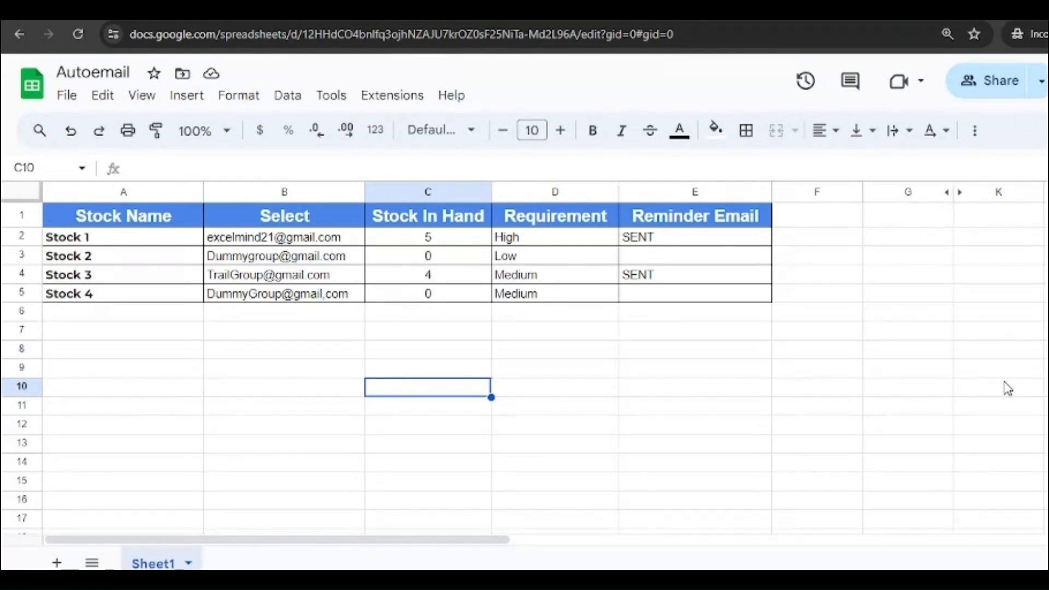
mouse_move(1010, 390)
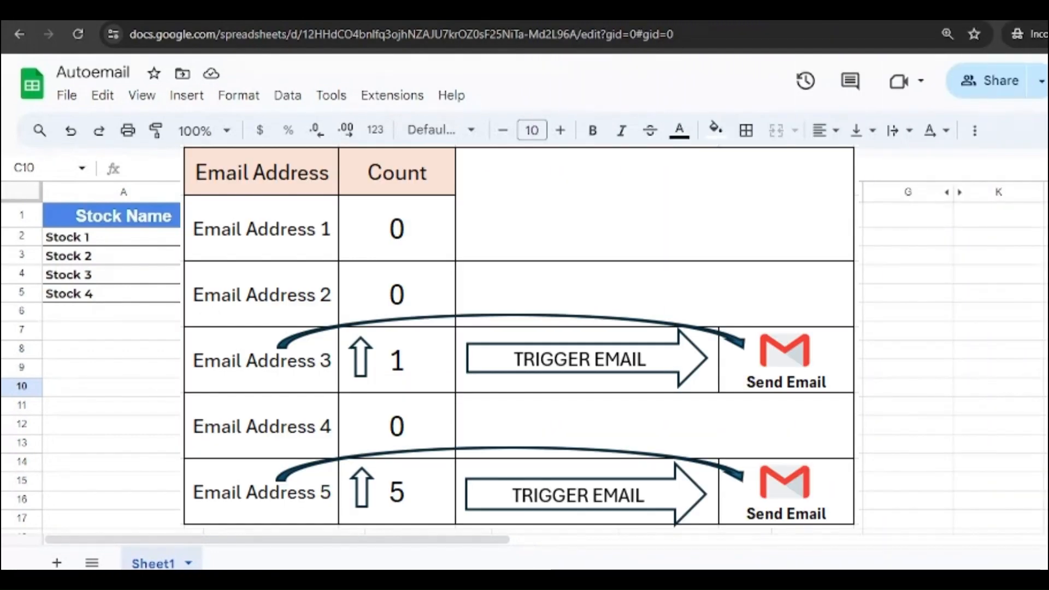
mouse_move(1007, 388)
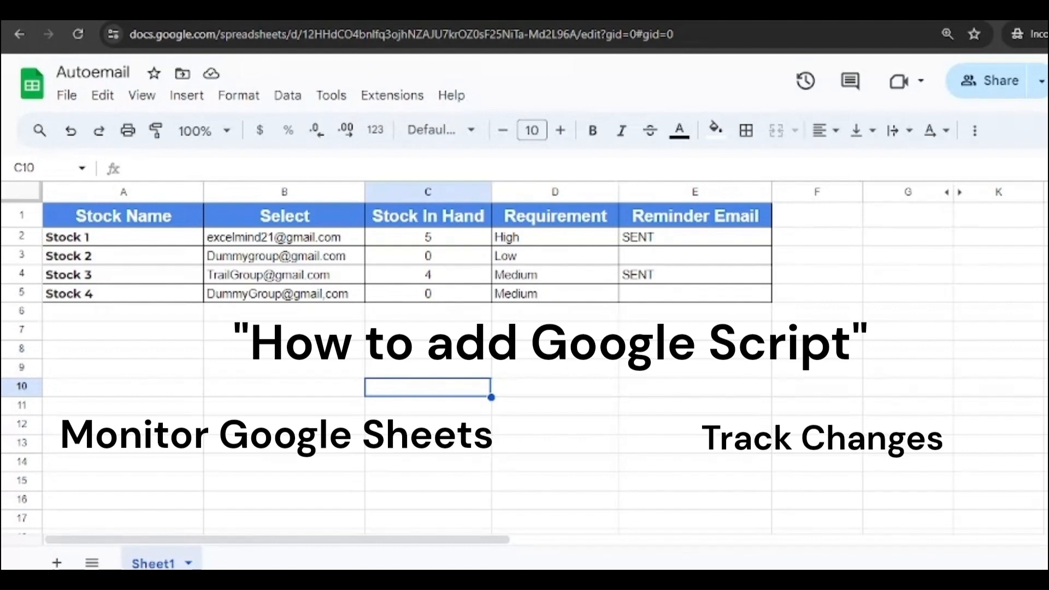
mouse_move(1009, 388)
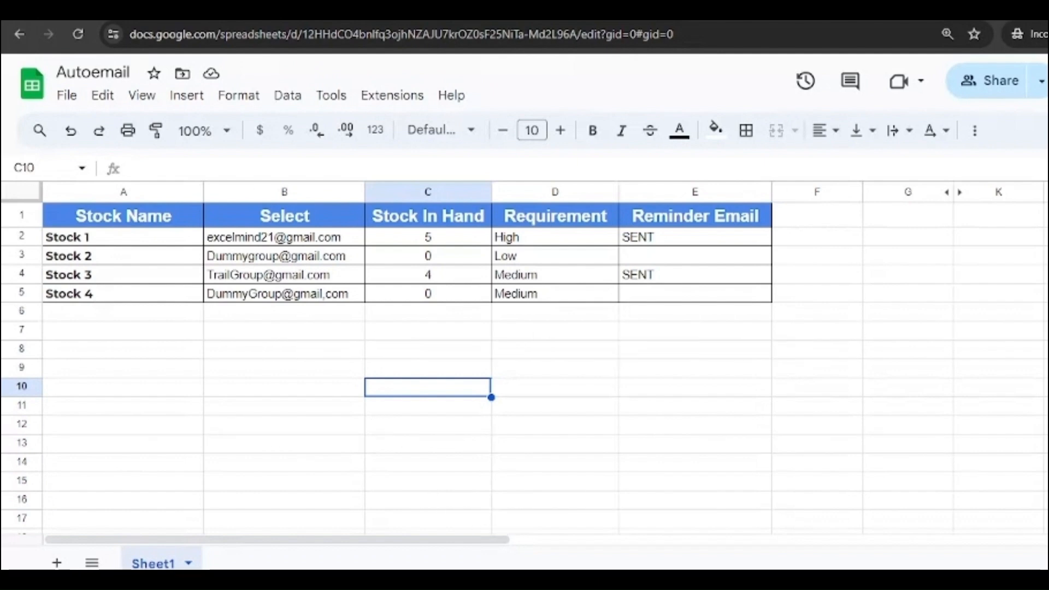
mouse_move(1008, 389)
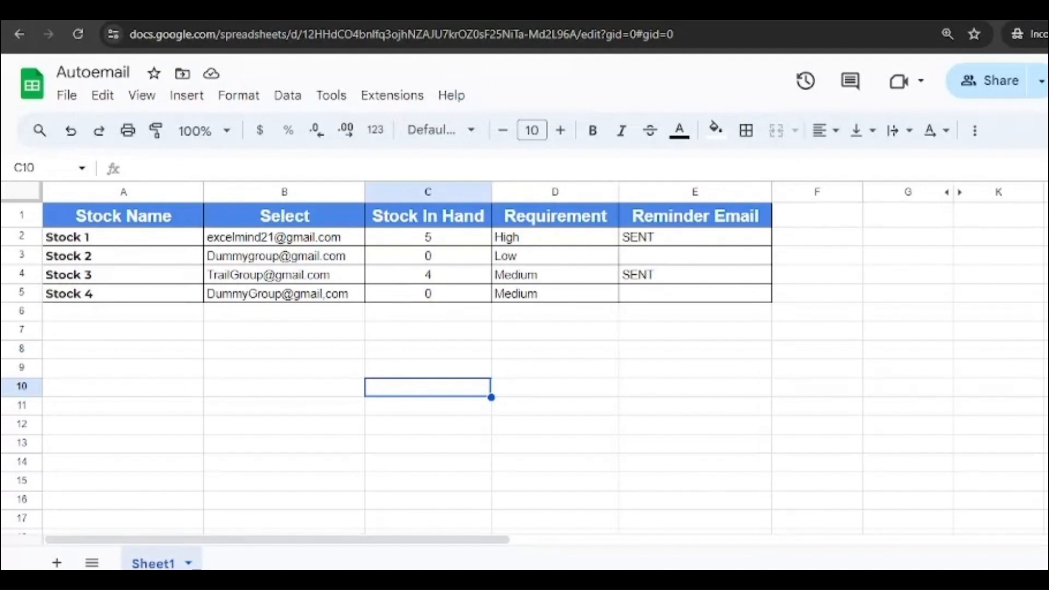
mouse_move(1009, 390)
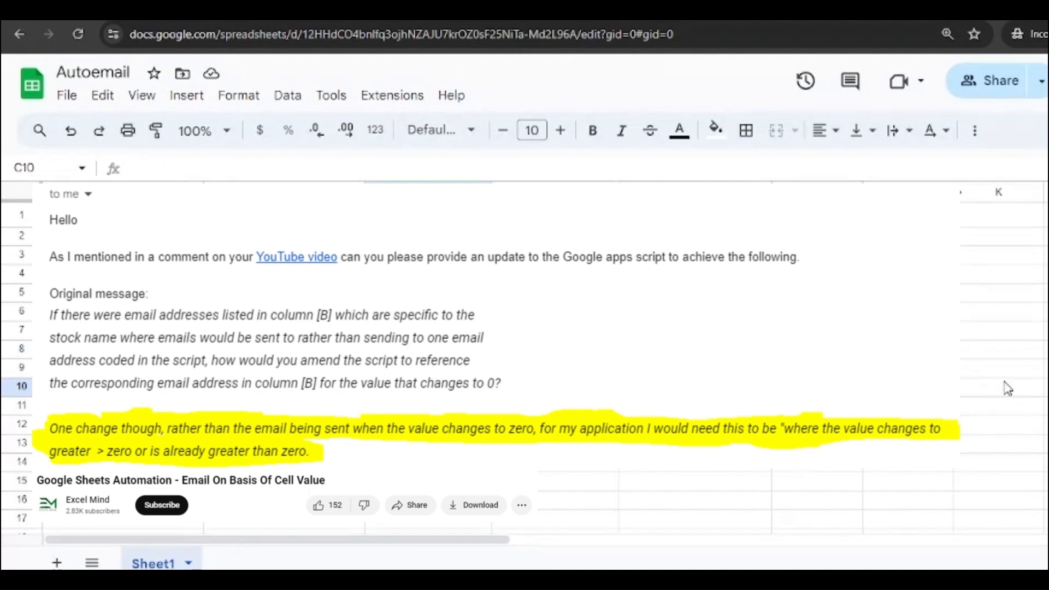
mouse_move(1024, 383)
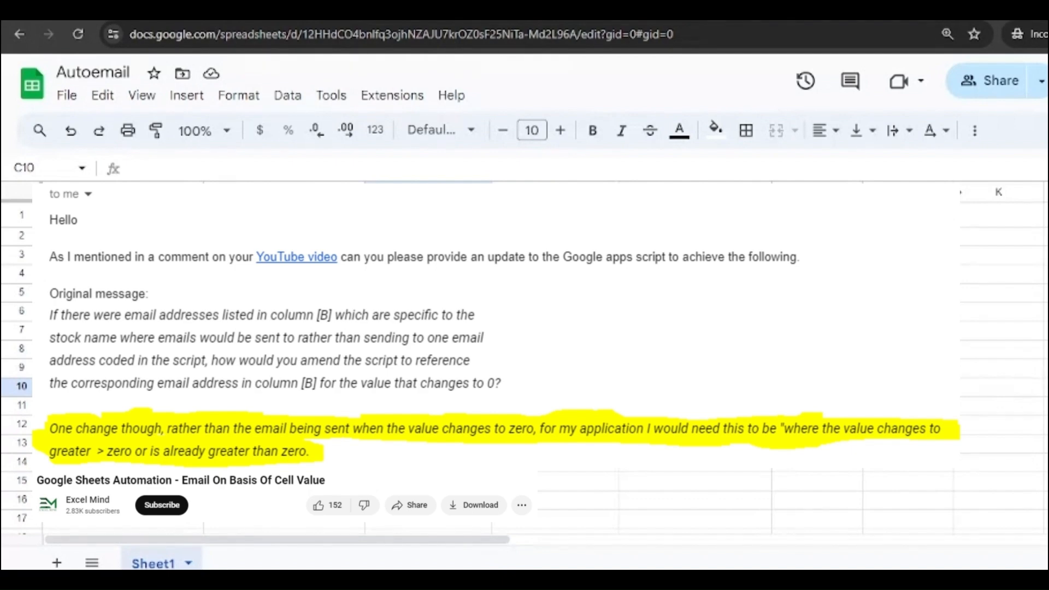
mouse_move(1008, 388)
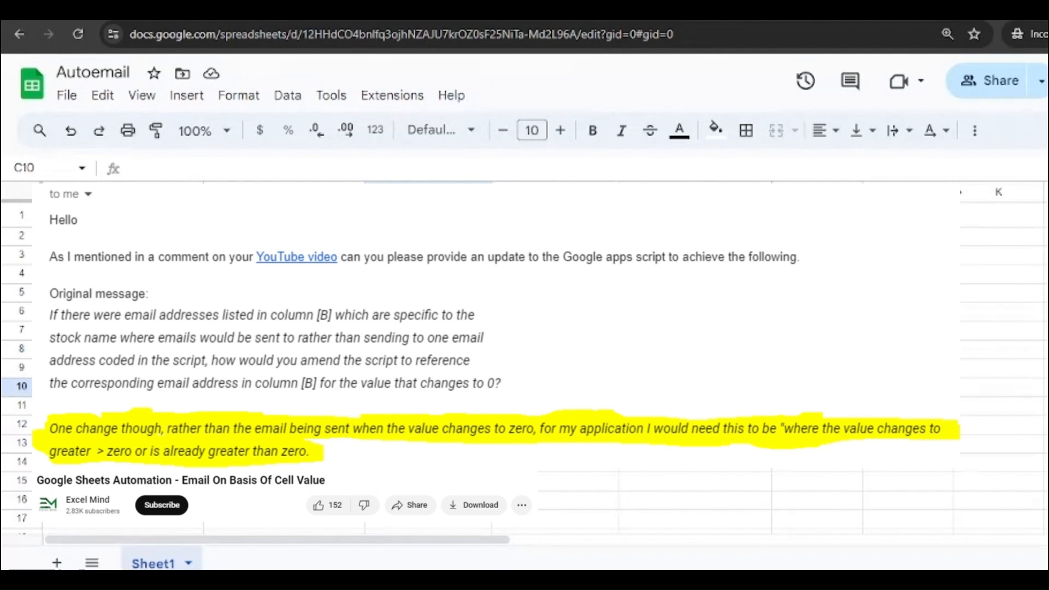
mouse_move(1008, 388)
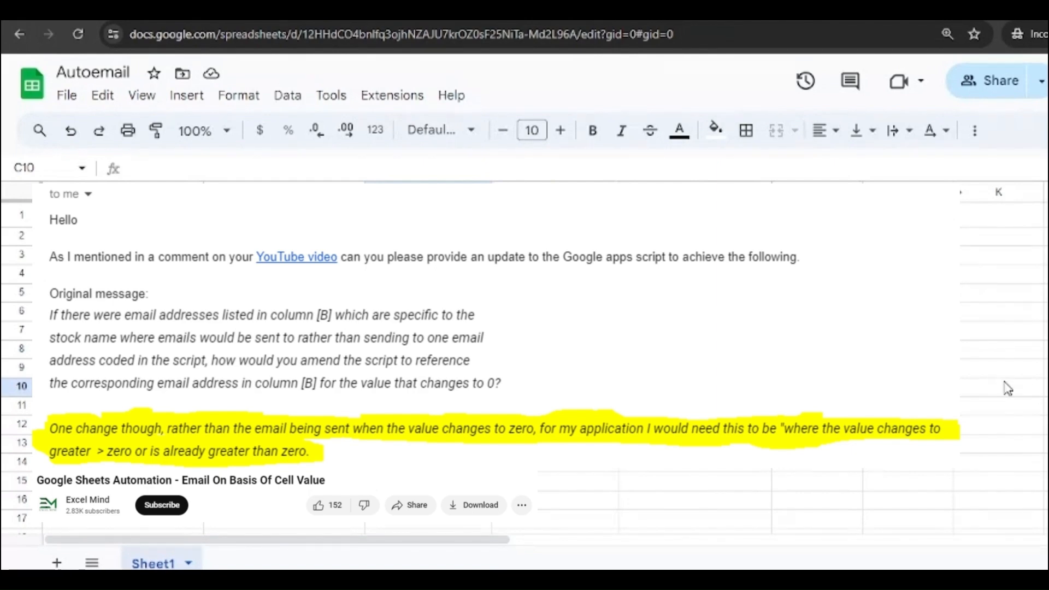
mouse_move(1022, 384)
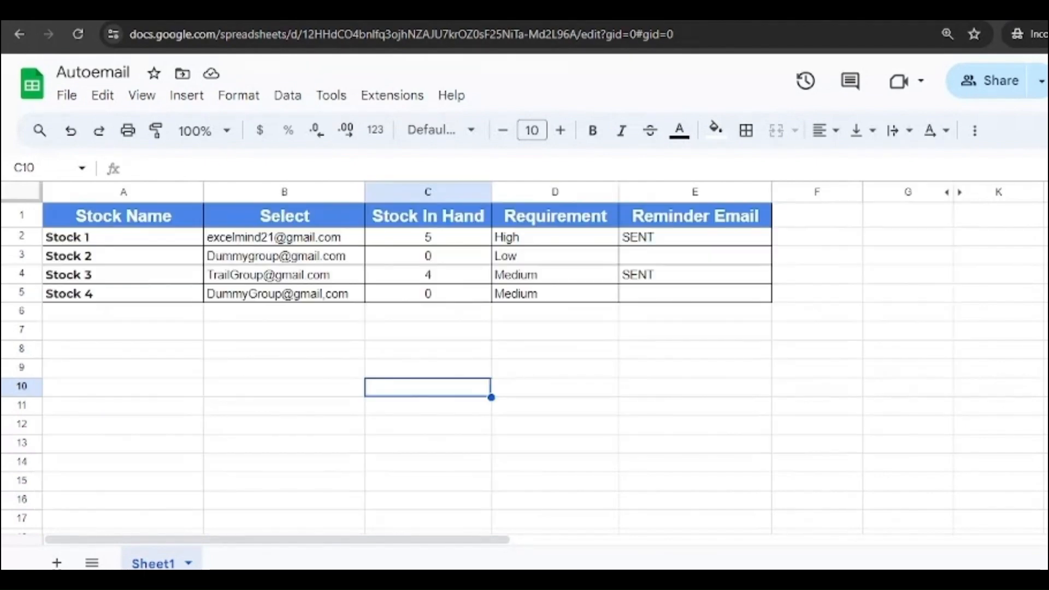
mouse_move(1009, 388)
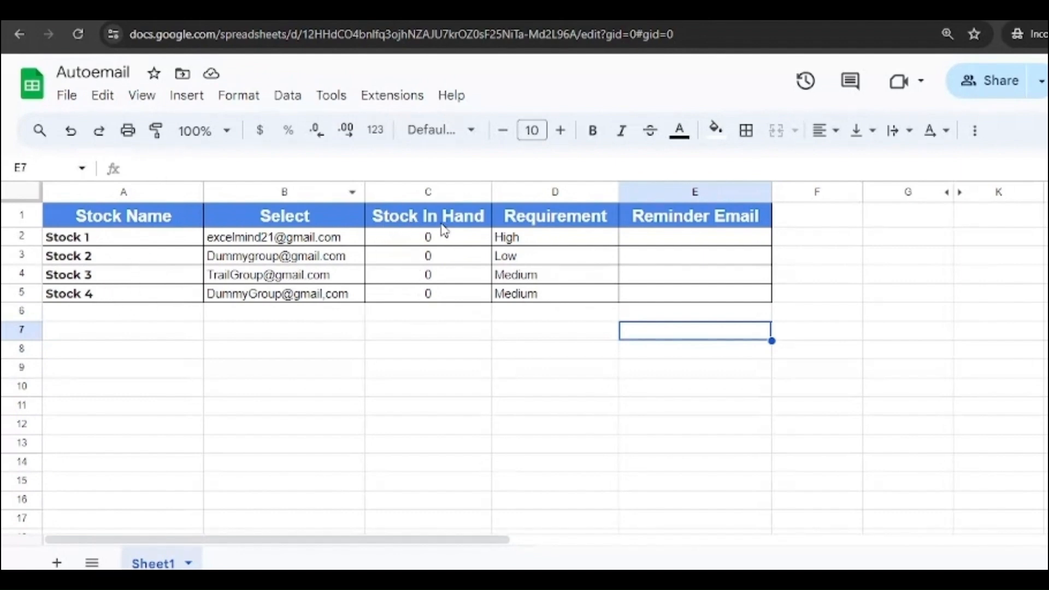
mouse_move(701, 240)
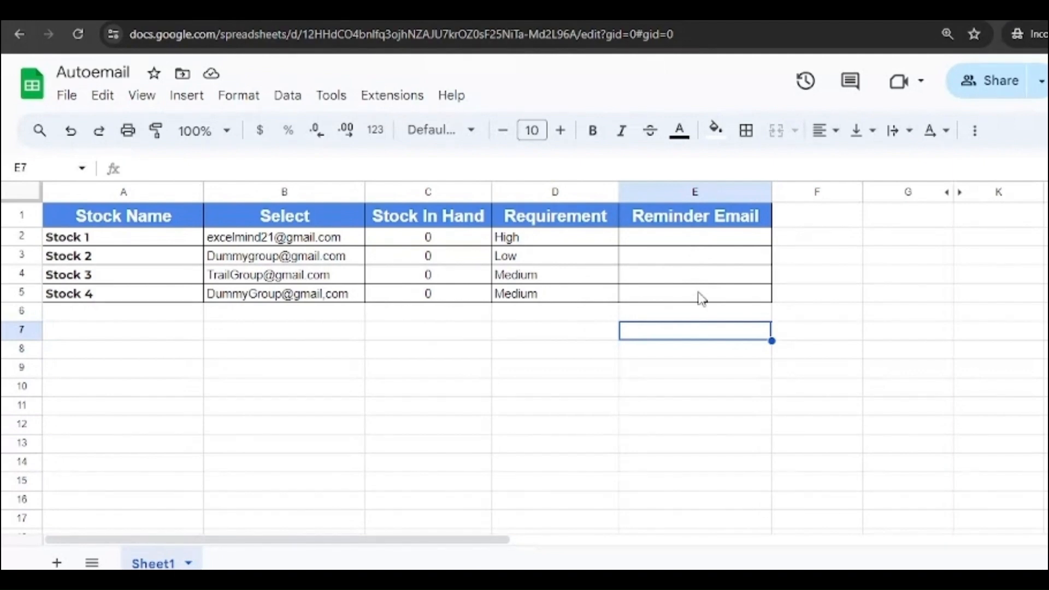
mouse_move(430, 391)
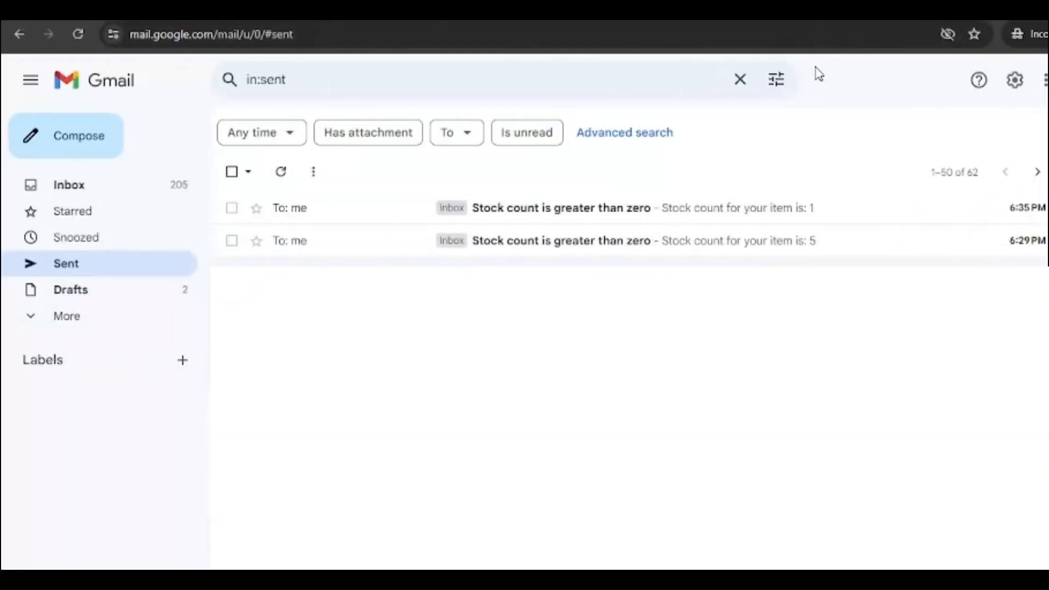
Open the newest count-1 stock reminder email and view its recipient details
left_click(561, 208)
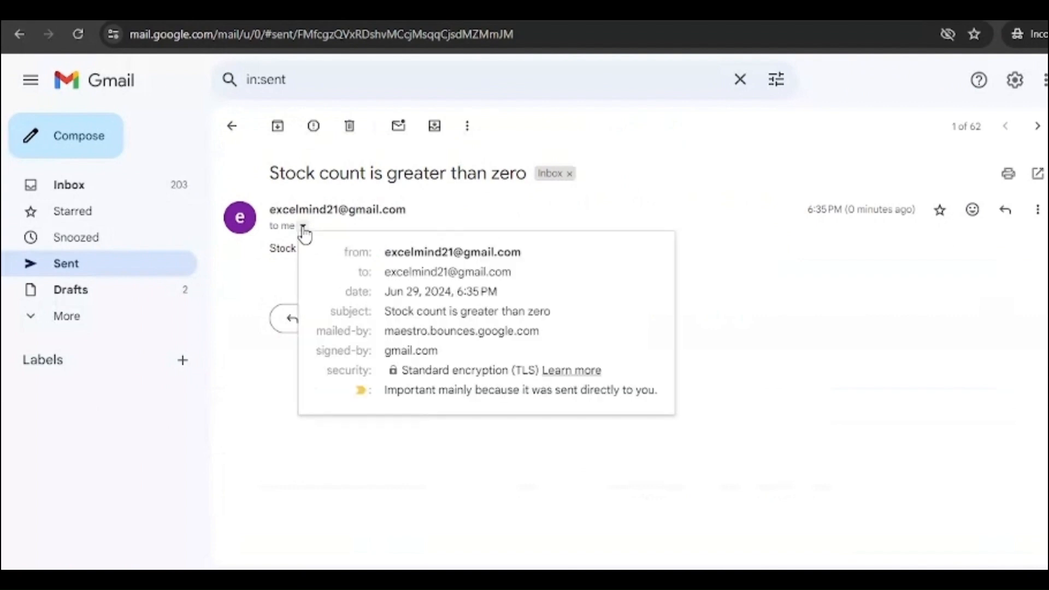
mouse_move(755, 269)
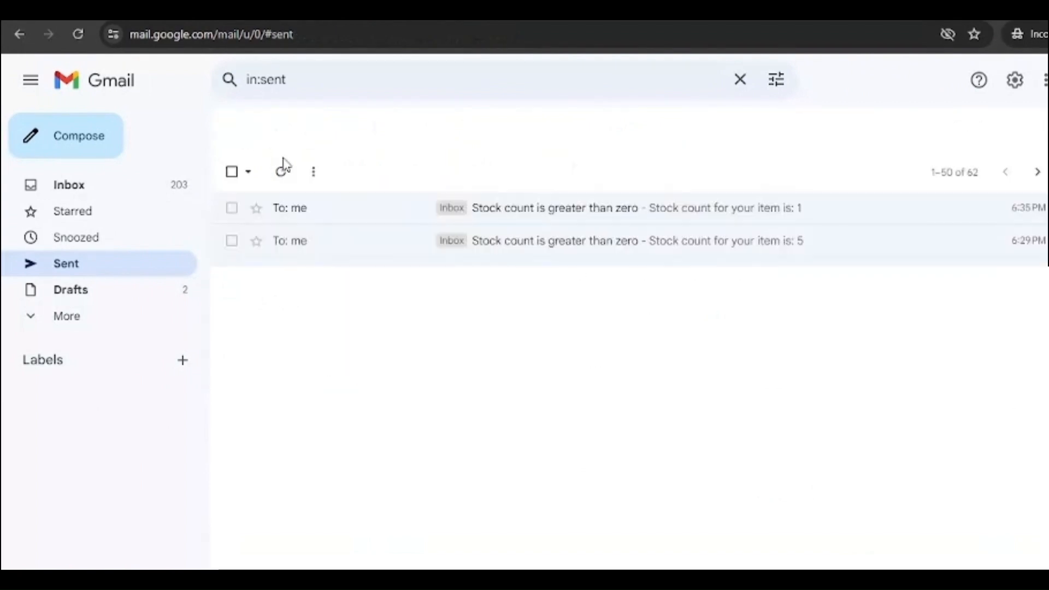
left_click(554, 207)
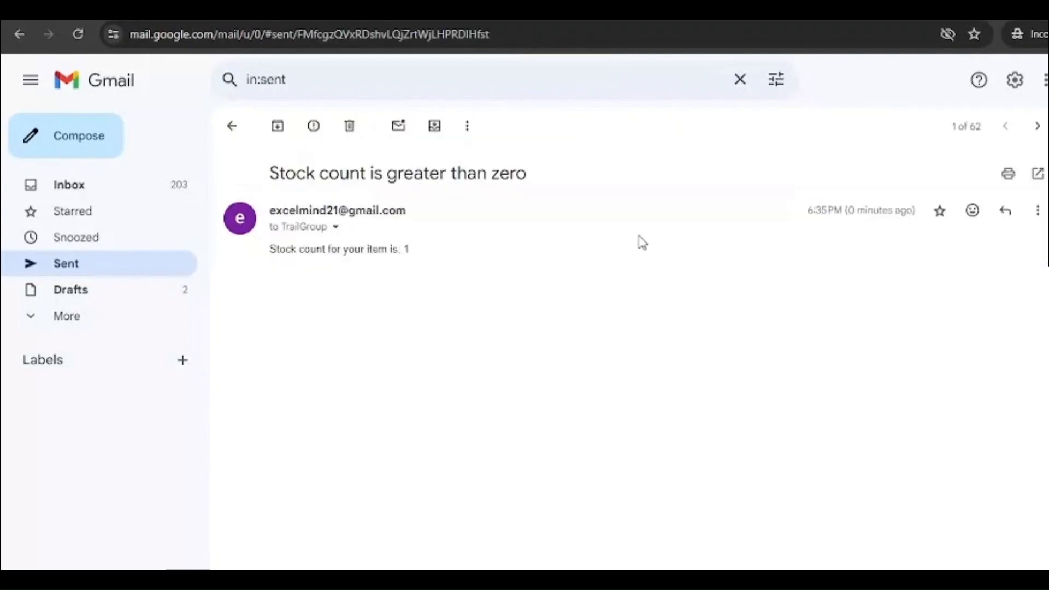
left_click(335, 226)
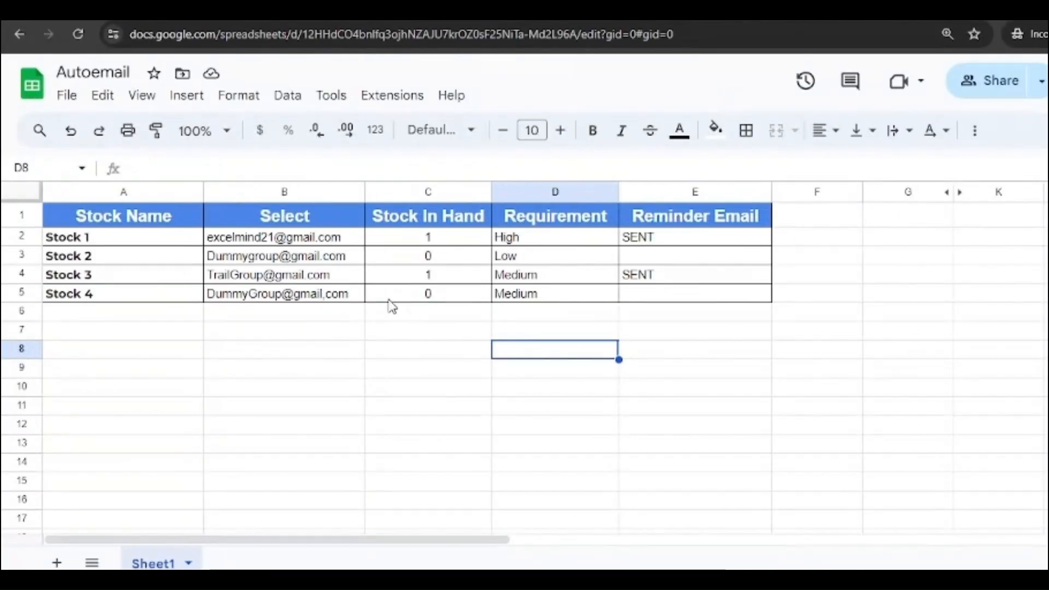
Enter 5 as Stock 2's Stock In Hand in cell C3
left_click(428, 256)
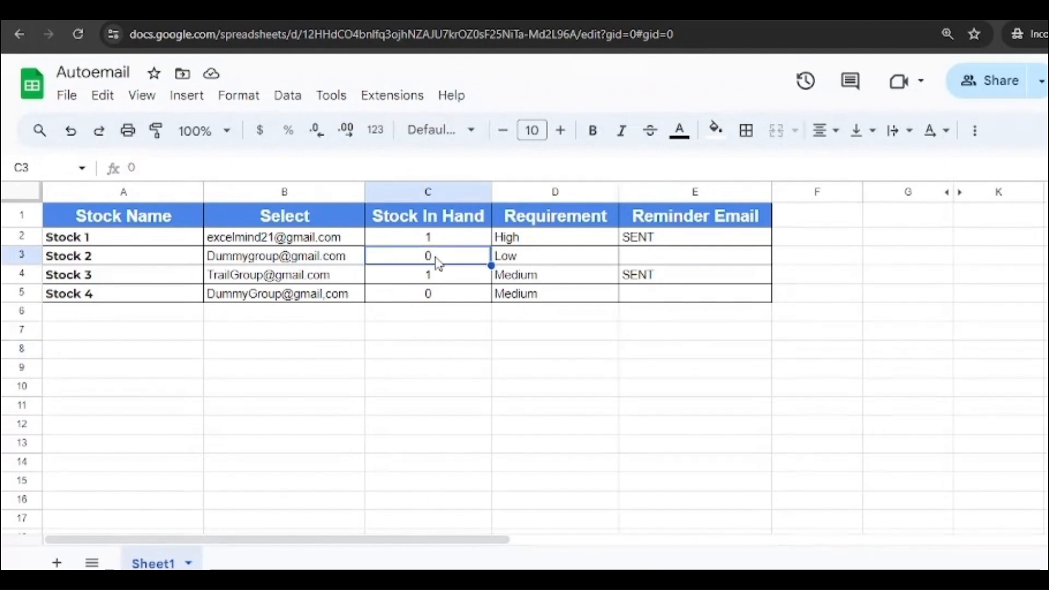
type("5")
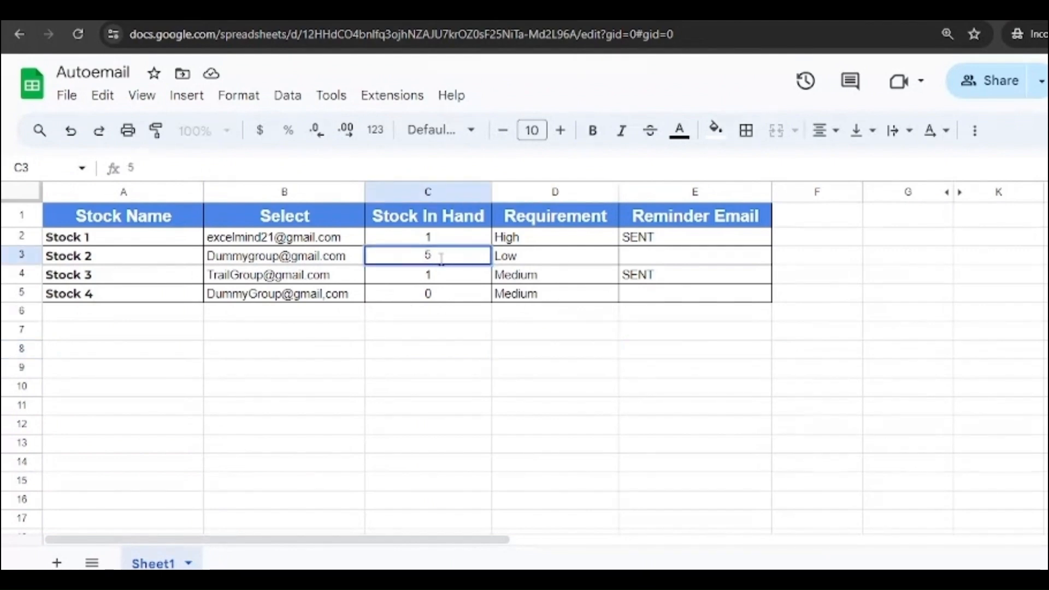
left_click(908, 256)
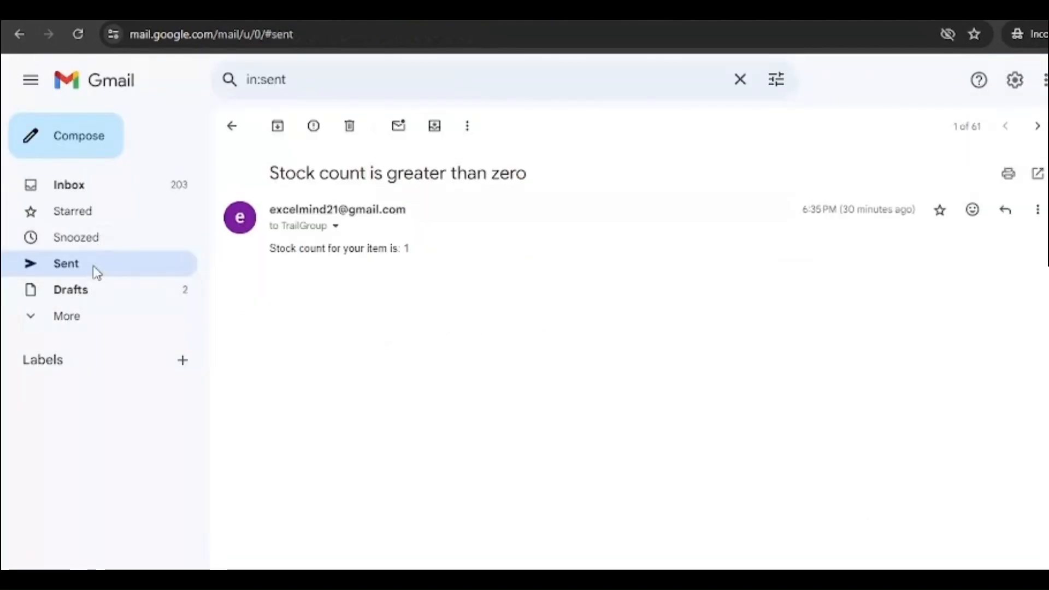
Return to Sent and open the new count-5 stock reminder
left_click(232, 126)
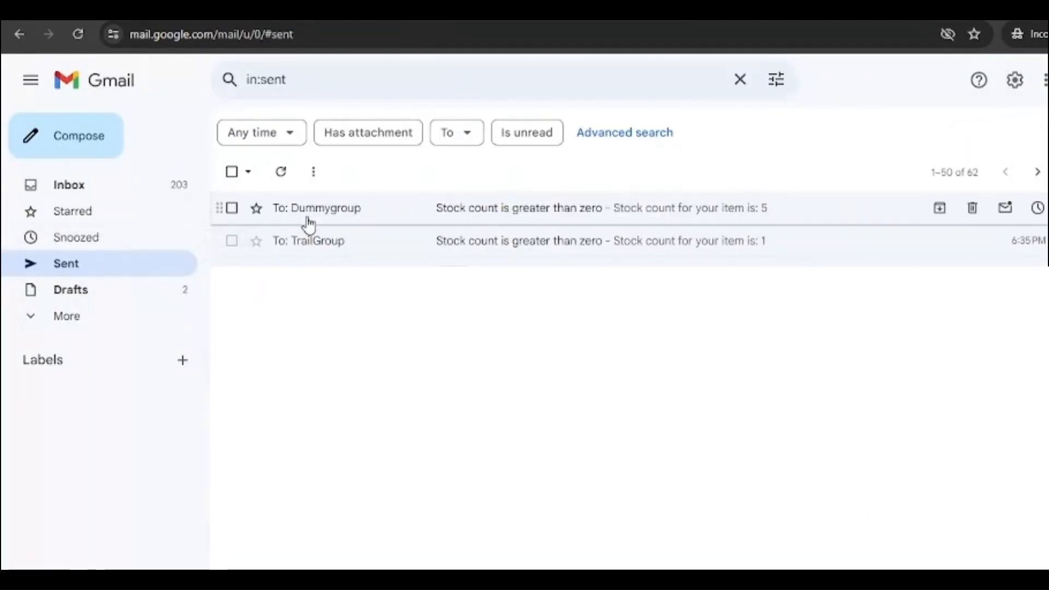
mouse_move(501, 215)
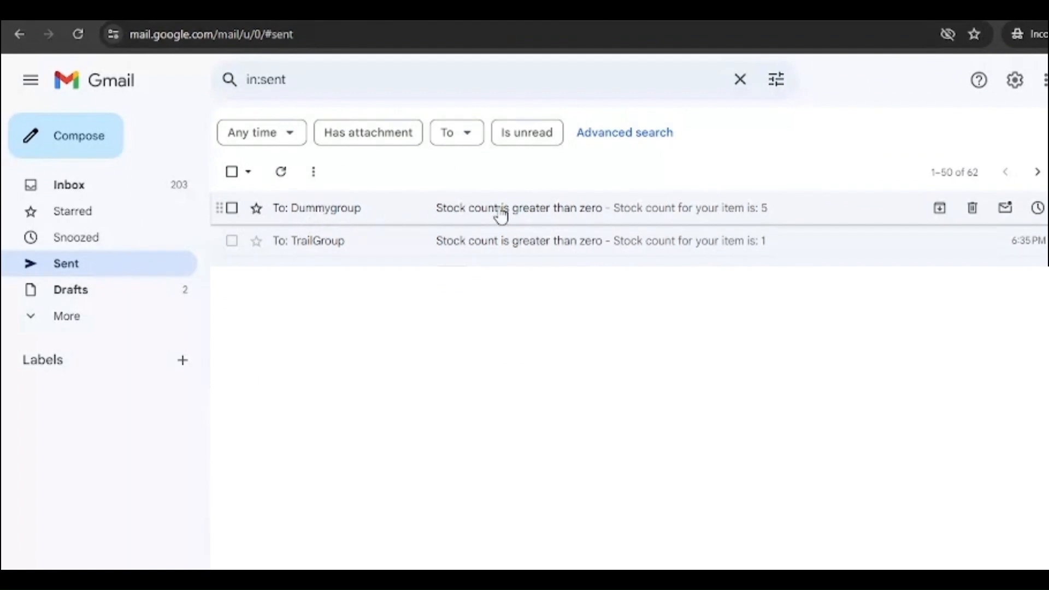
left_click(519, 207)
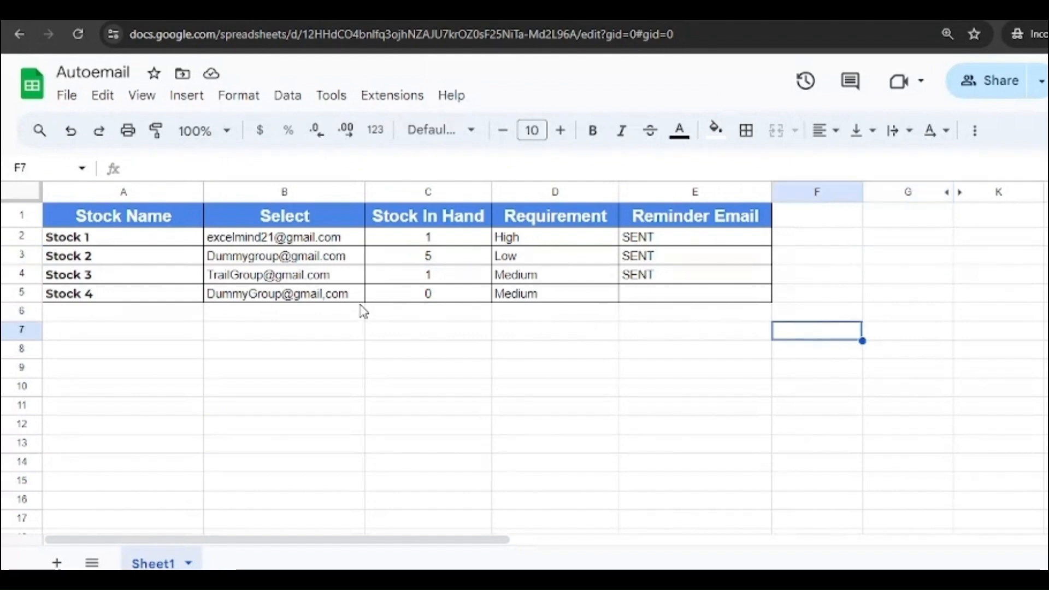
mouse_move(474, 348)
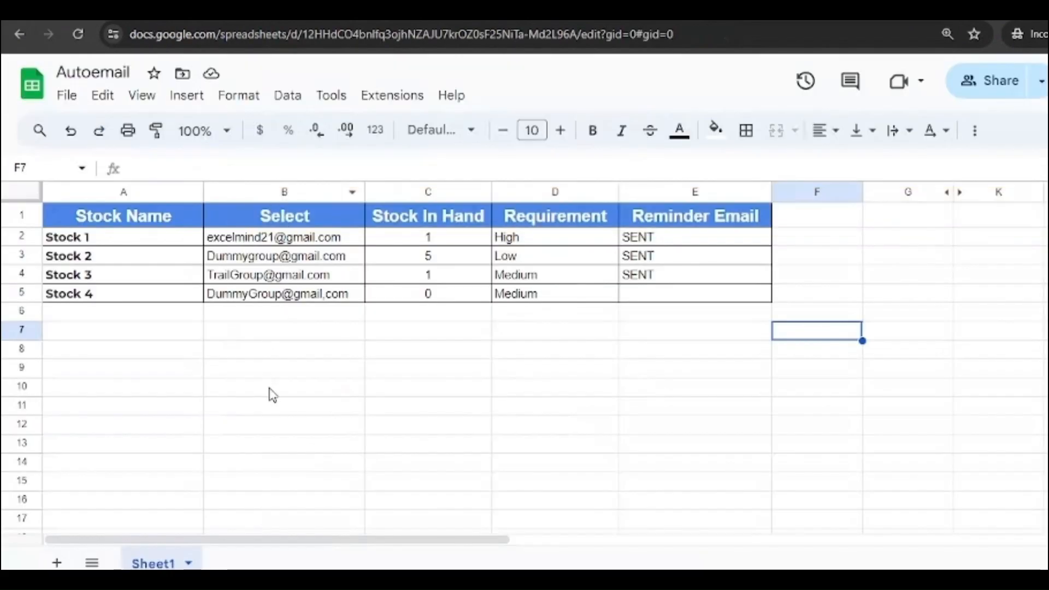
mouse_move(448, 366)
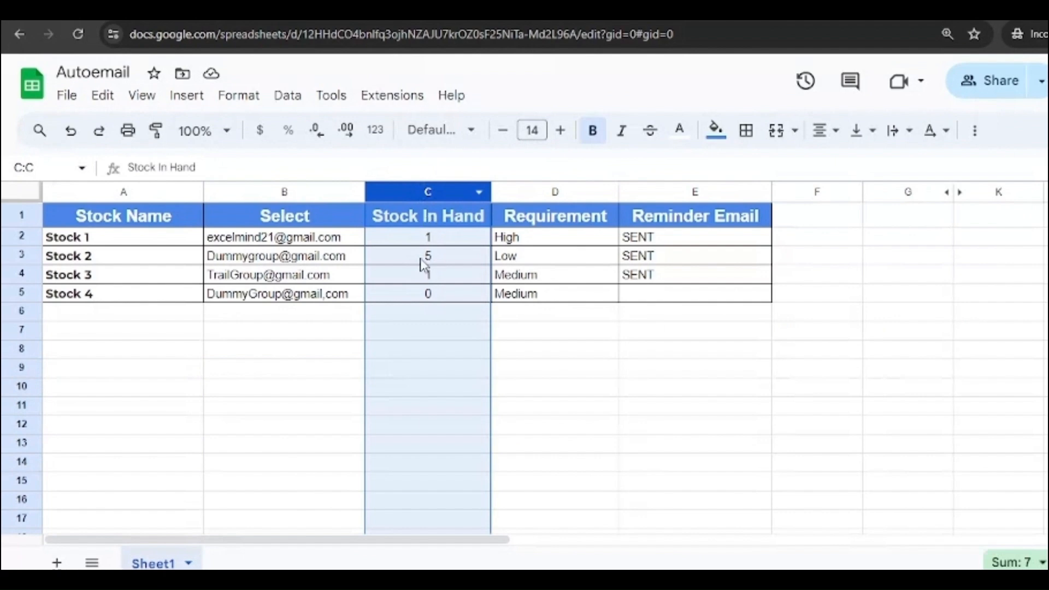
left_click(123, 192)
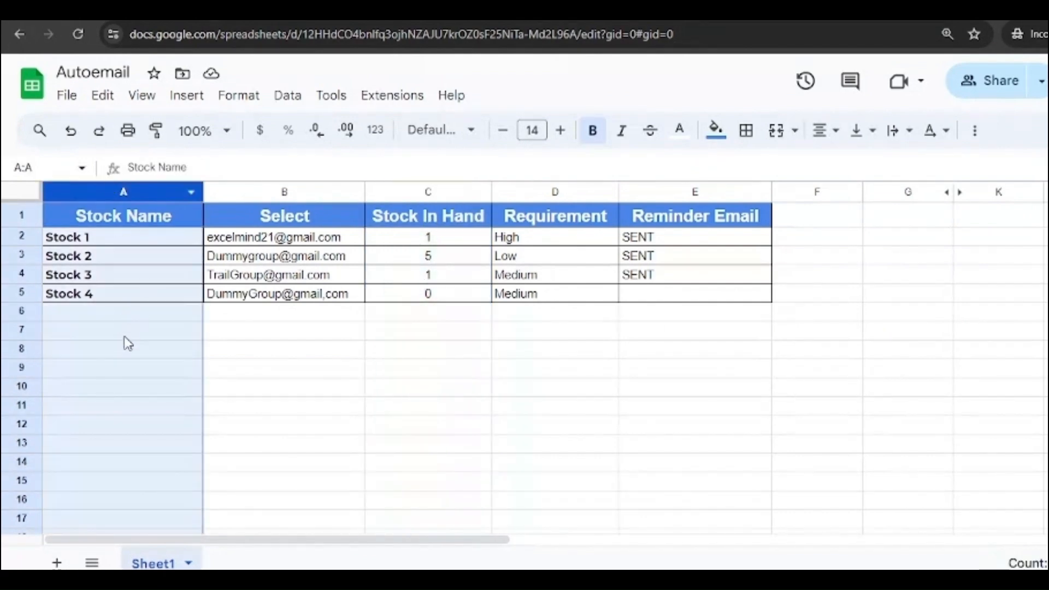
left_click(283, 192)
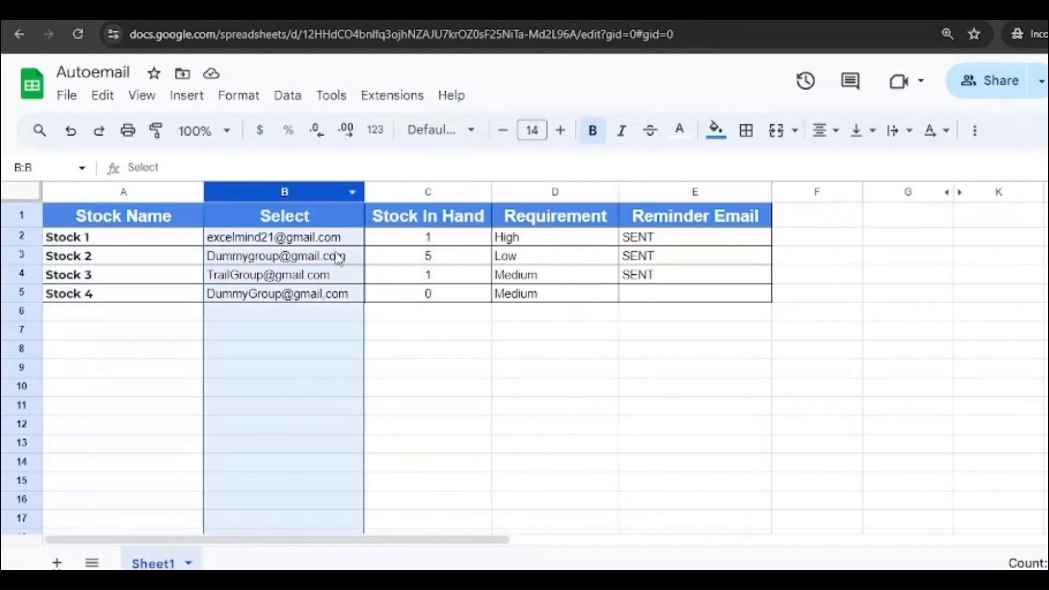
left_click(427, 192)
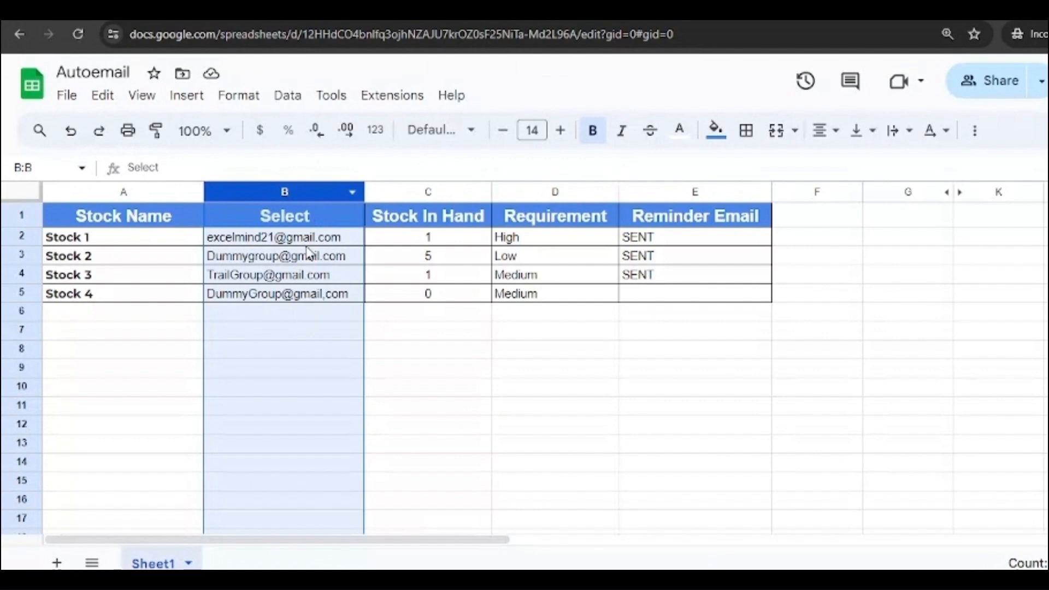
mouse_move(309, 216)
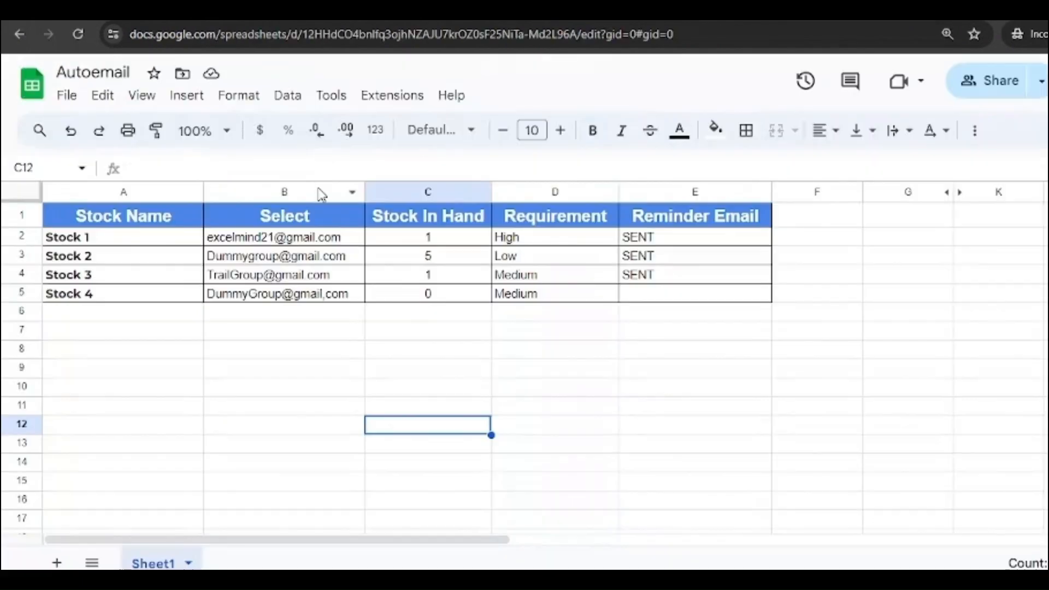
left_click(428, 192)
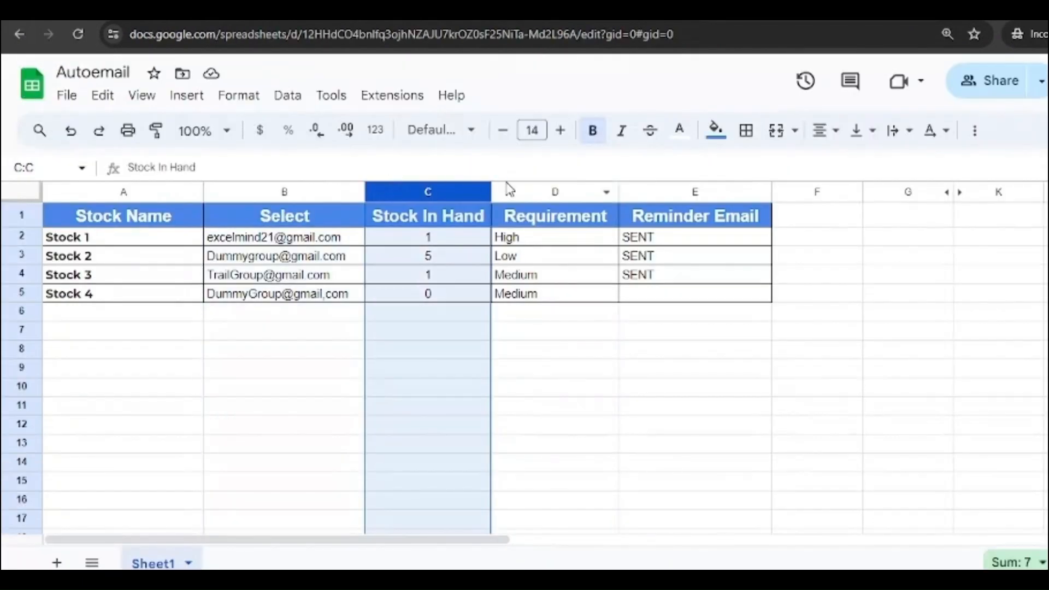
left_click(694, 192)
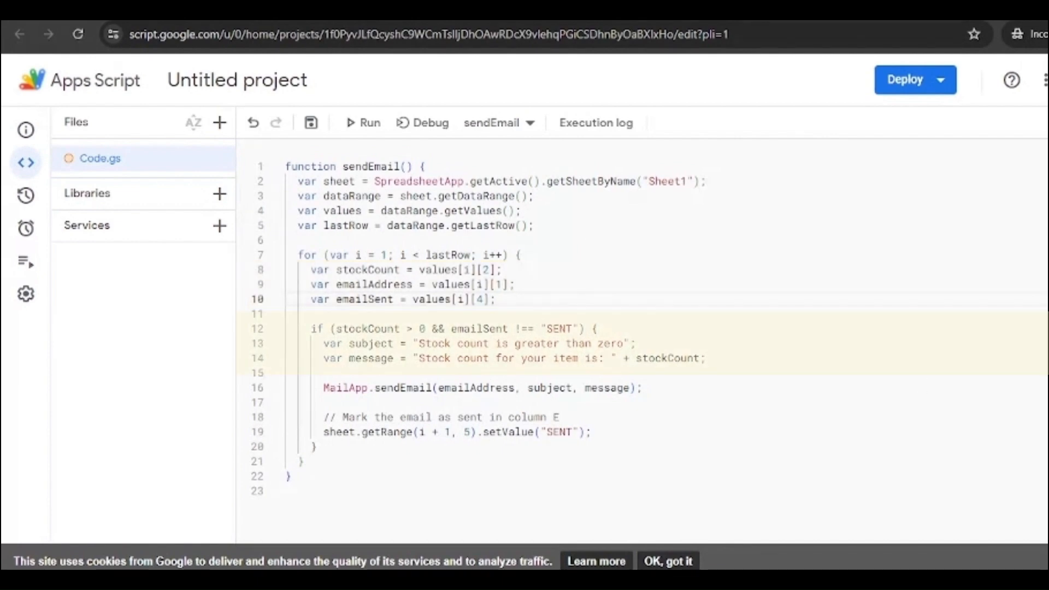
mouse_move(769, 365)
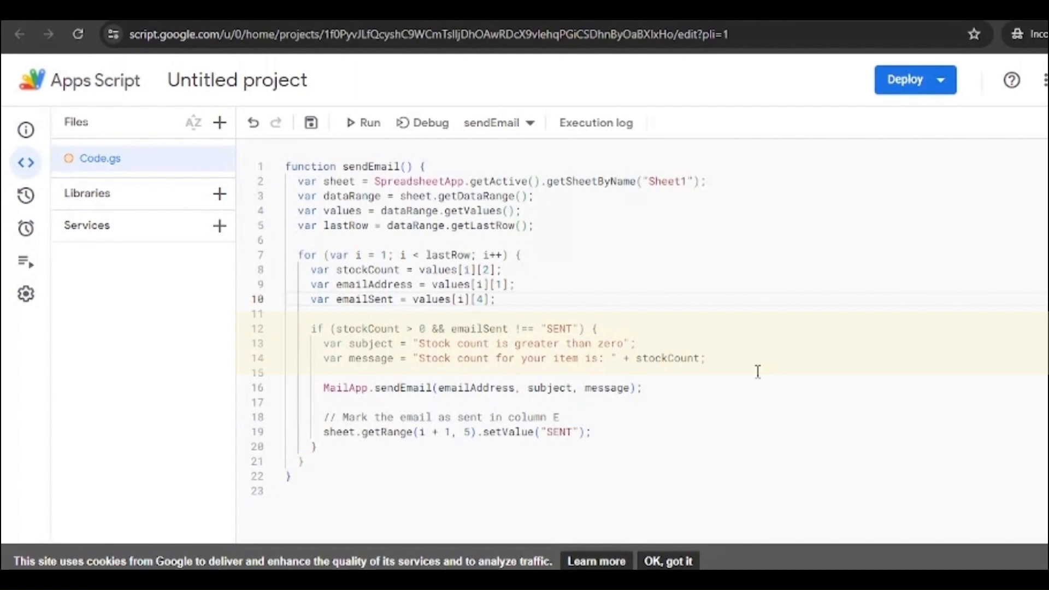
mouse_move(391, 340)
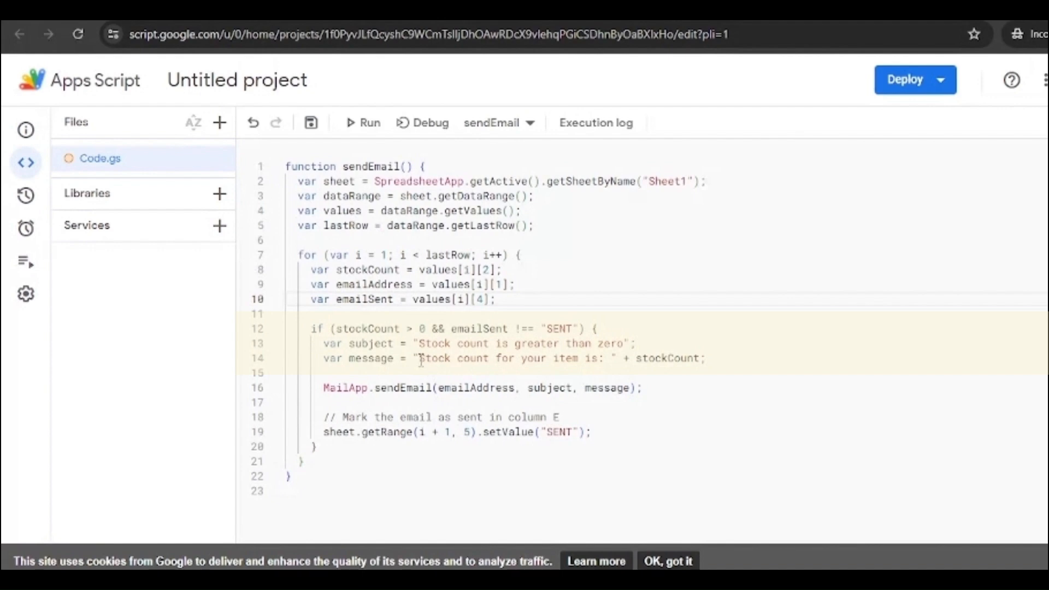
left_click_drag(419, 358, 596, 358)
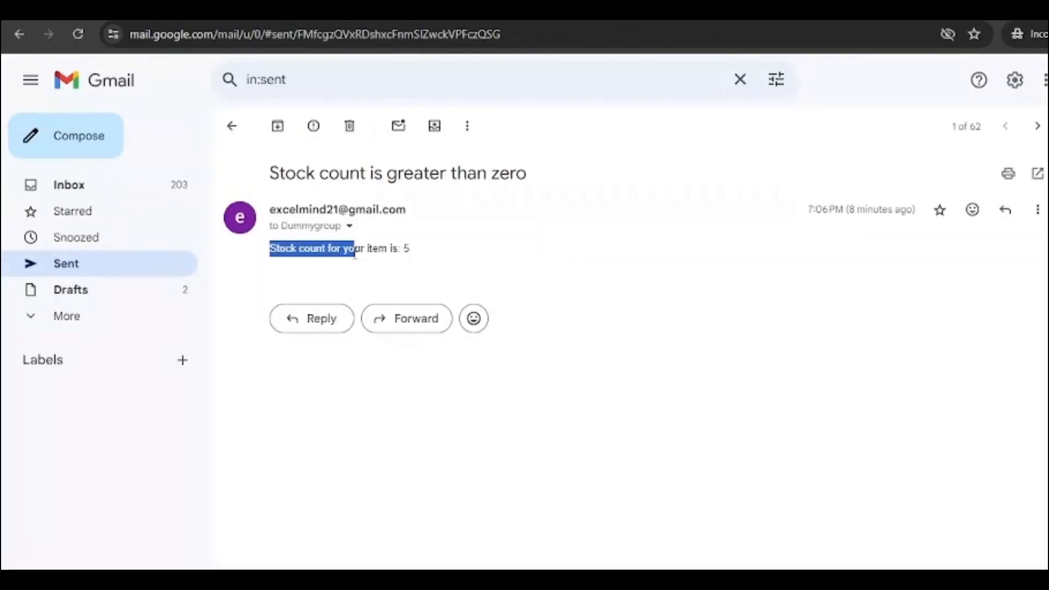
Highlight the body text of the sent stock reminder email
left_click_drag(355, 248, 399, 249)
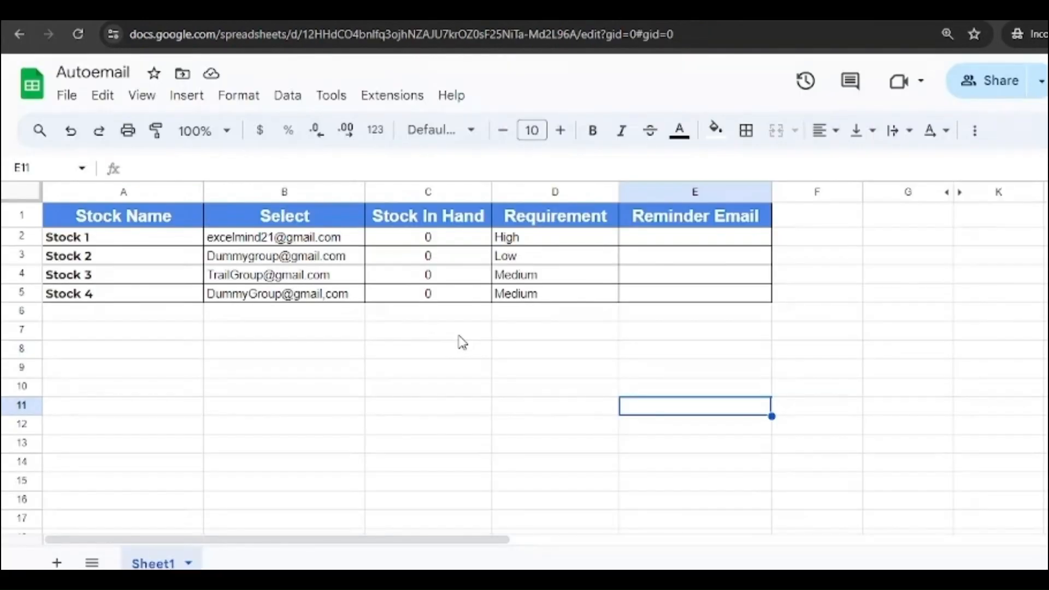
mouse_move(626, 258)
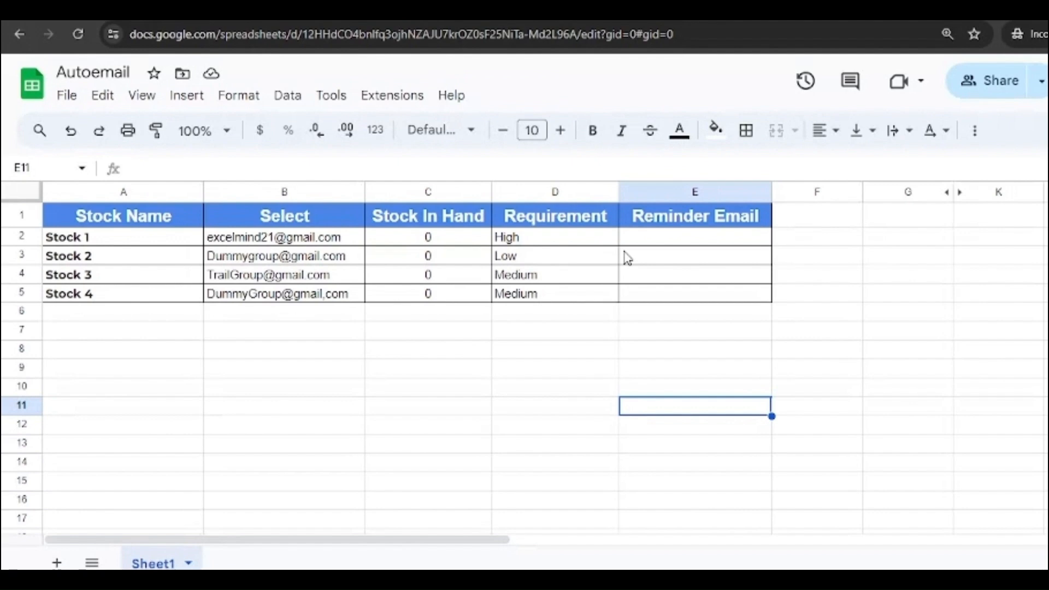
mouse_move(329, 116)
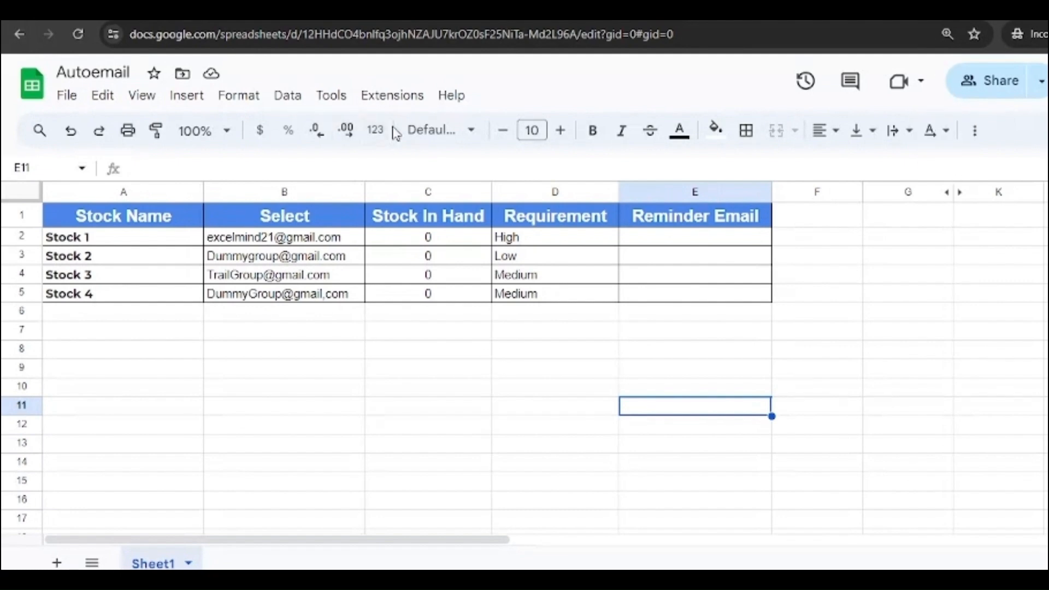
mouse_move(393, 95)
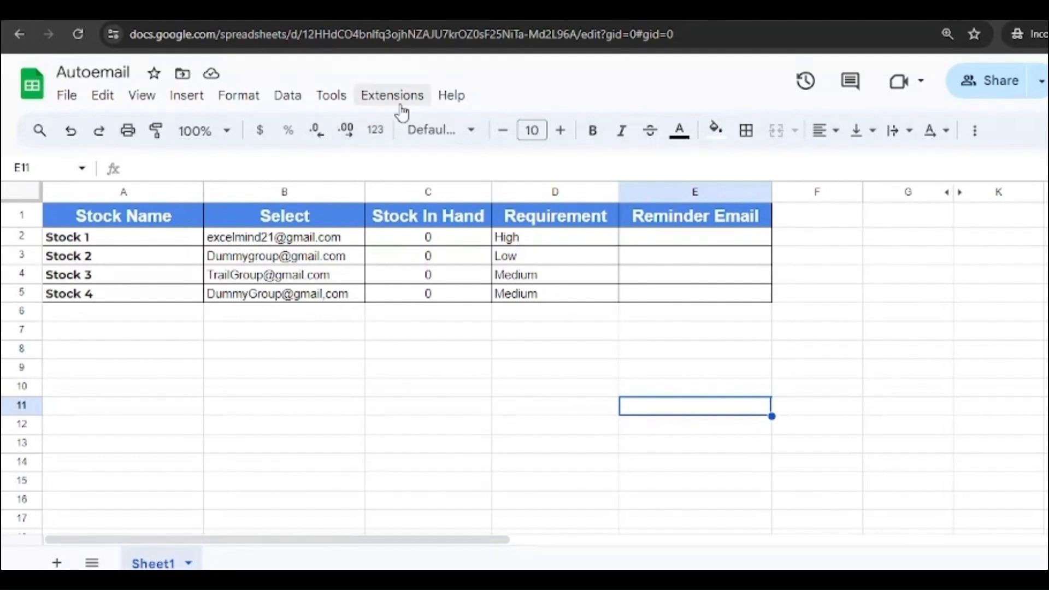
Open Apps Script from the Autoemail sheet's Extensions menu
left_click(391, 95)
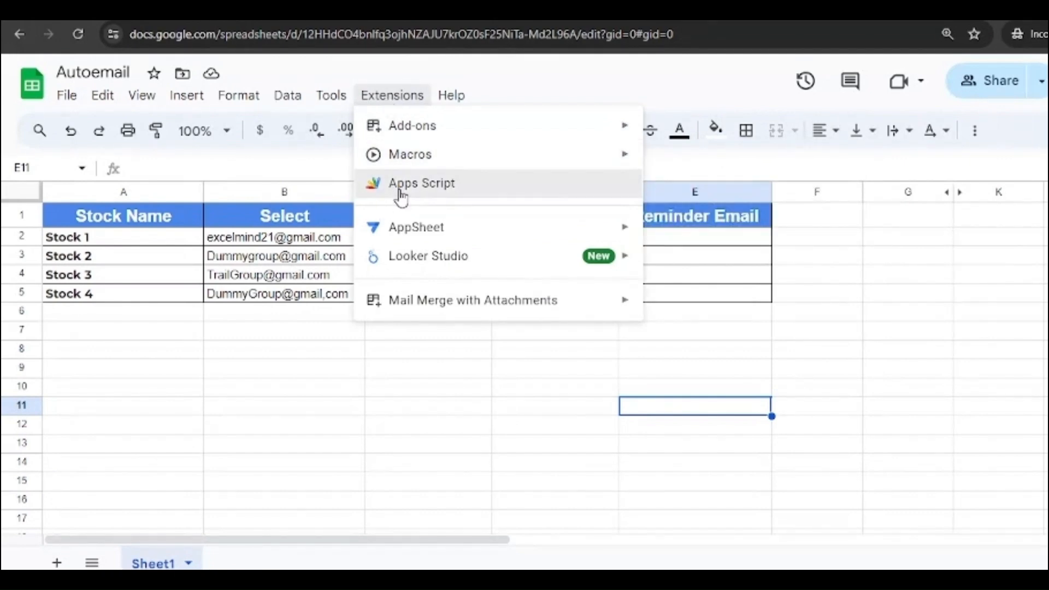
left_click(421, 183)
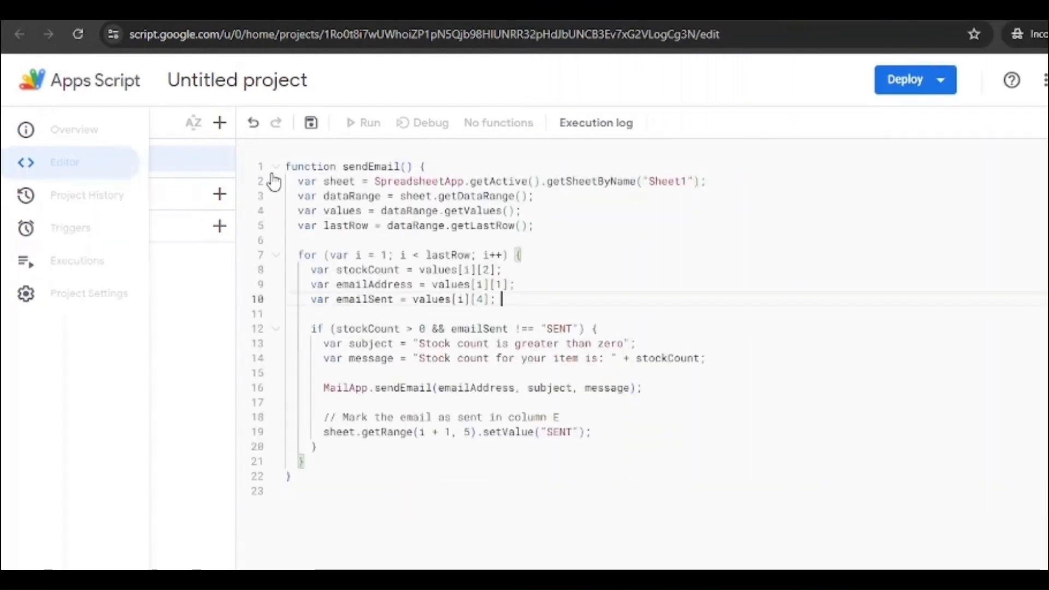
Save the script project and try running the sendEmail function
left_click(26, 162)
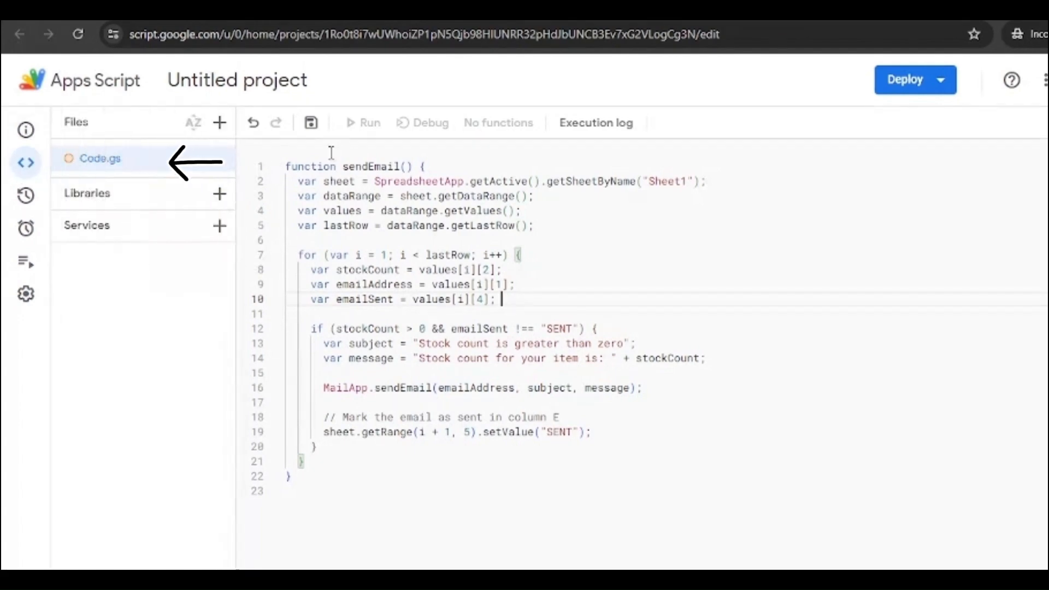
left_click(310, 122)
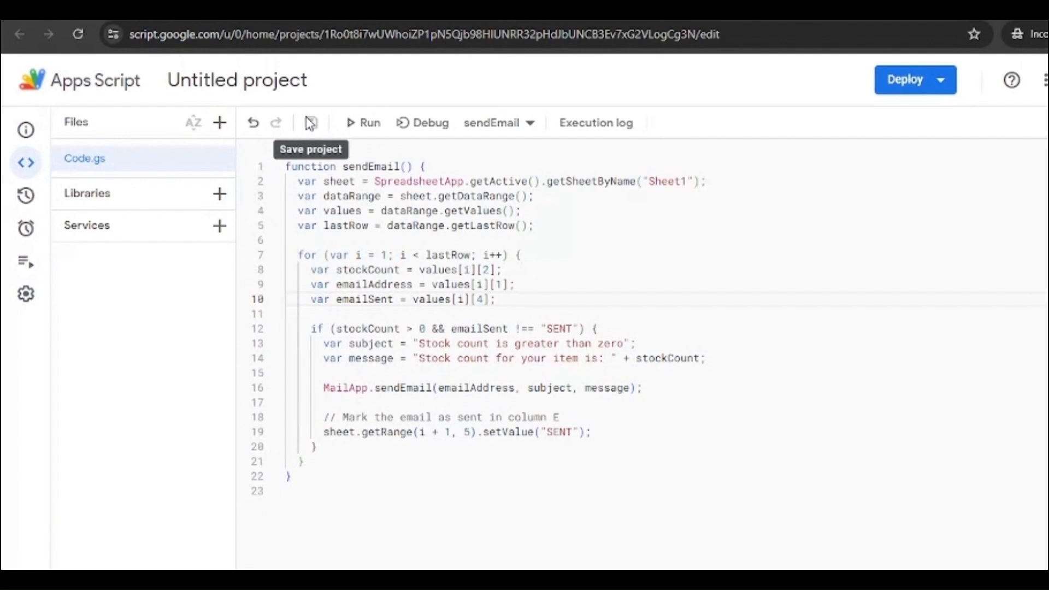
mouse_move(367, 130)
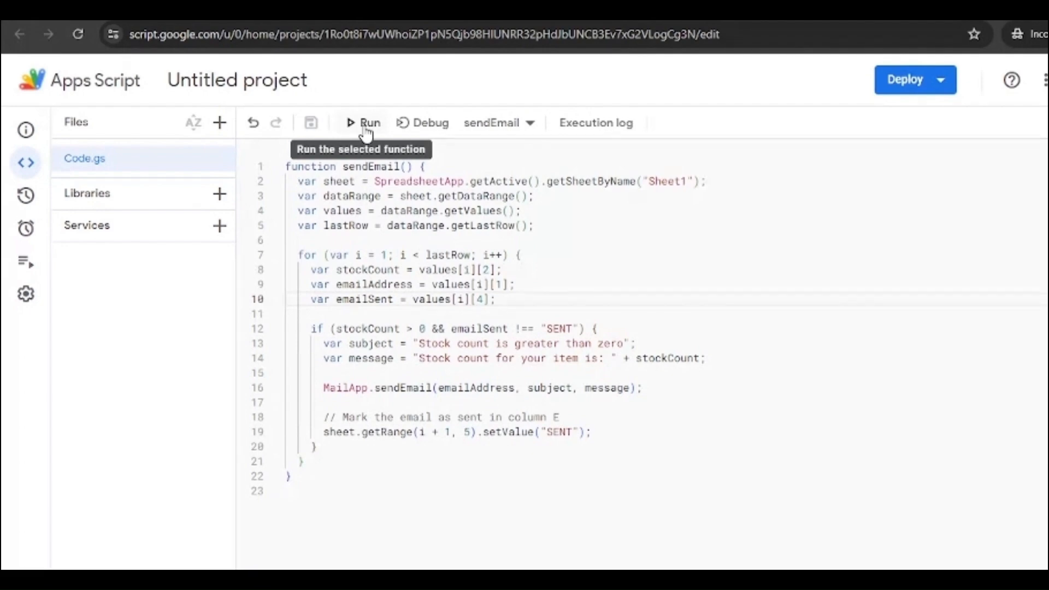
left_click(367, 123)
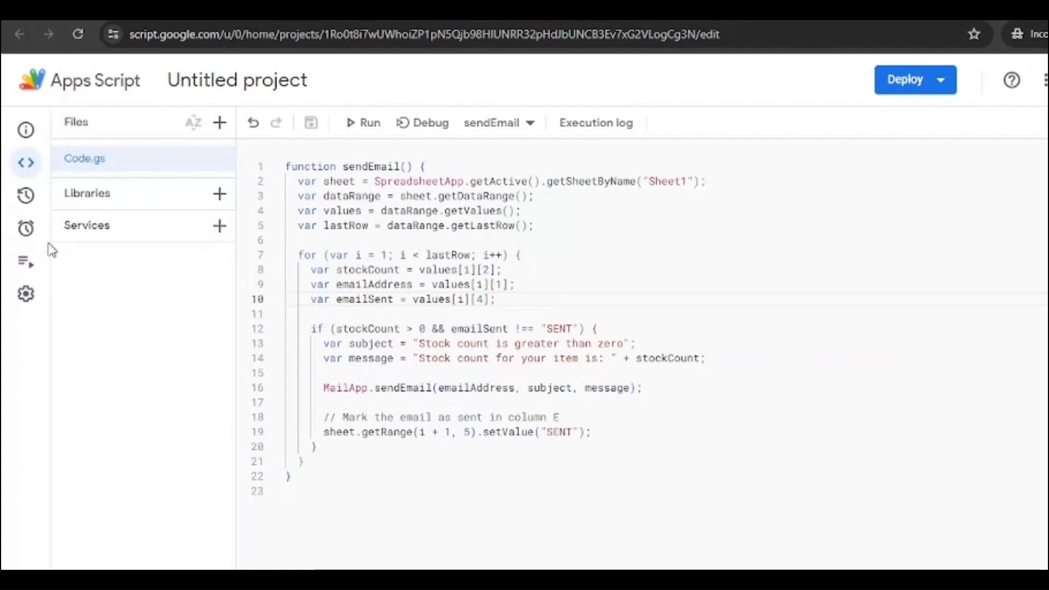
Add a sendEmail trigger from the spreadsheet with event type On edit, and save it
left_click(26, 229)
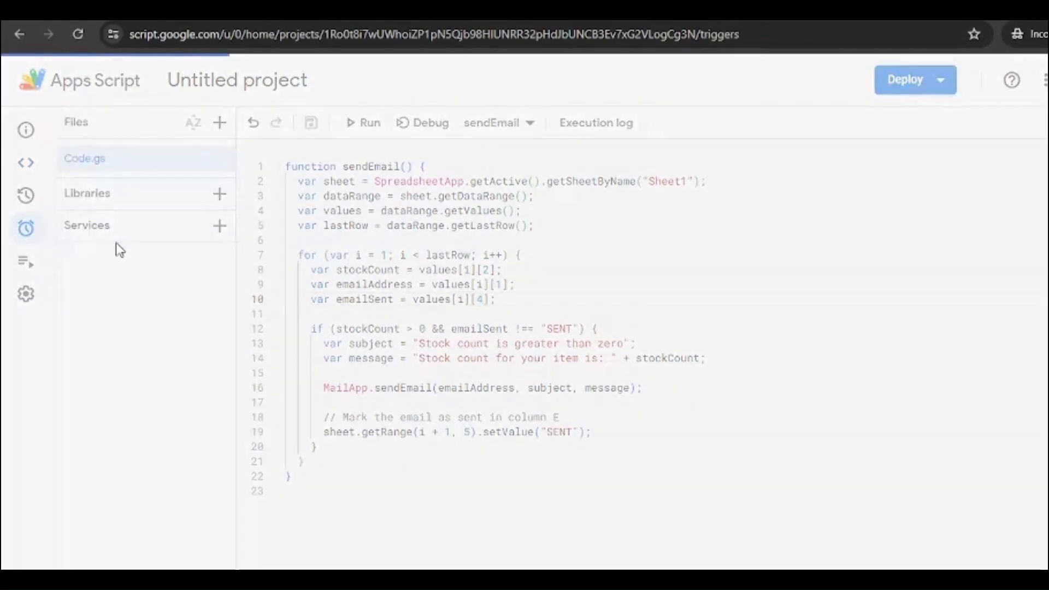
left_click(26, 229)
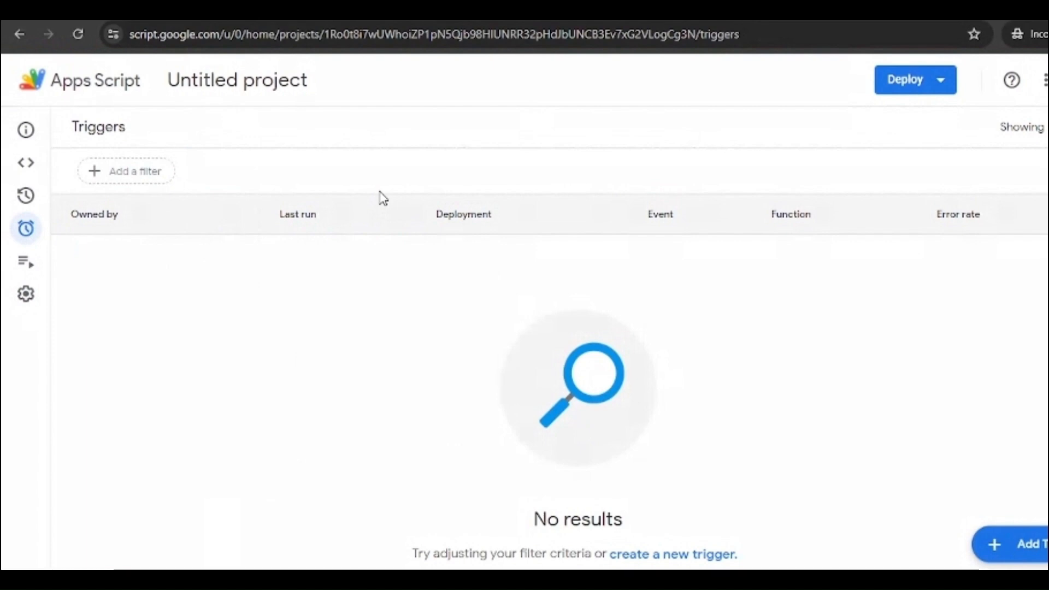
mouse_move(830, 150)
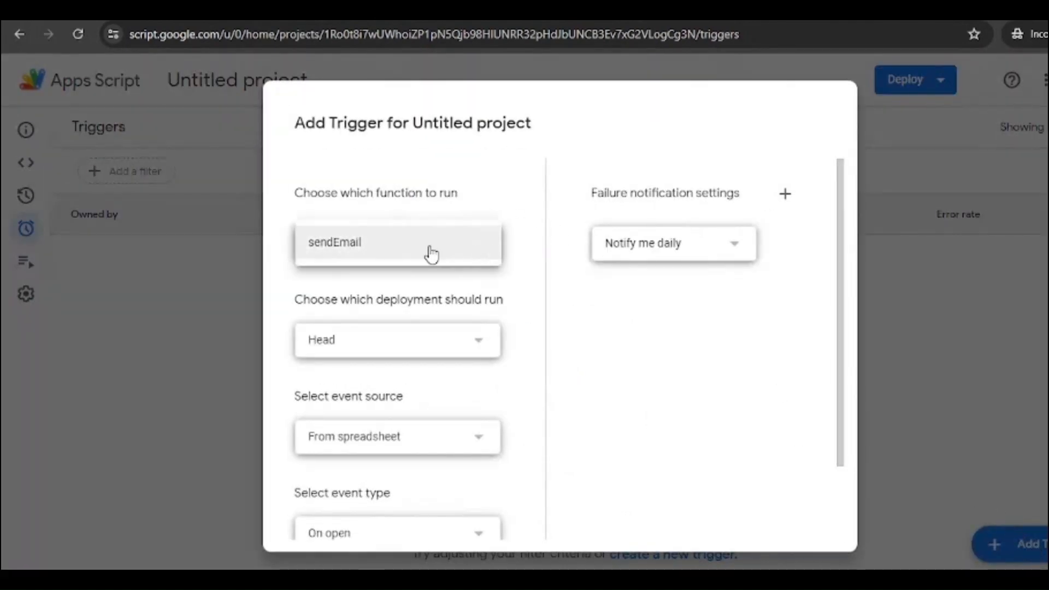
mouse_move(391, 253)
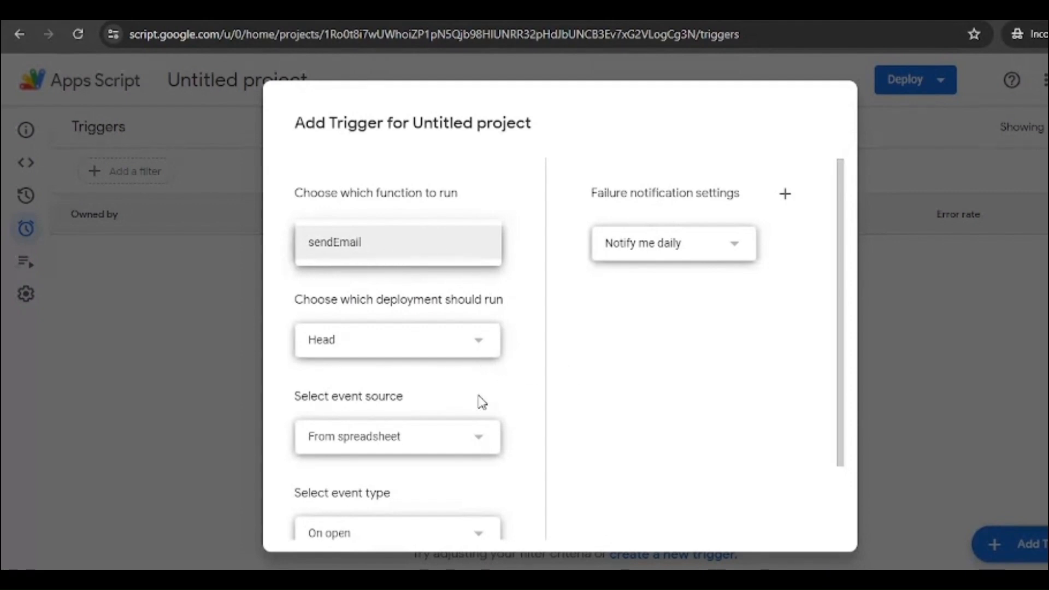
scroll("down", 3)
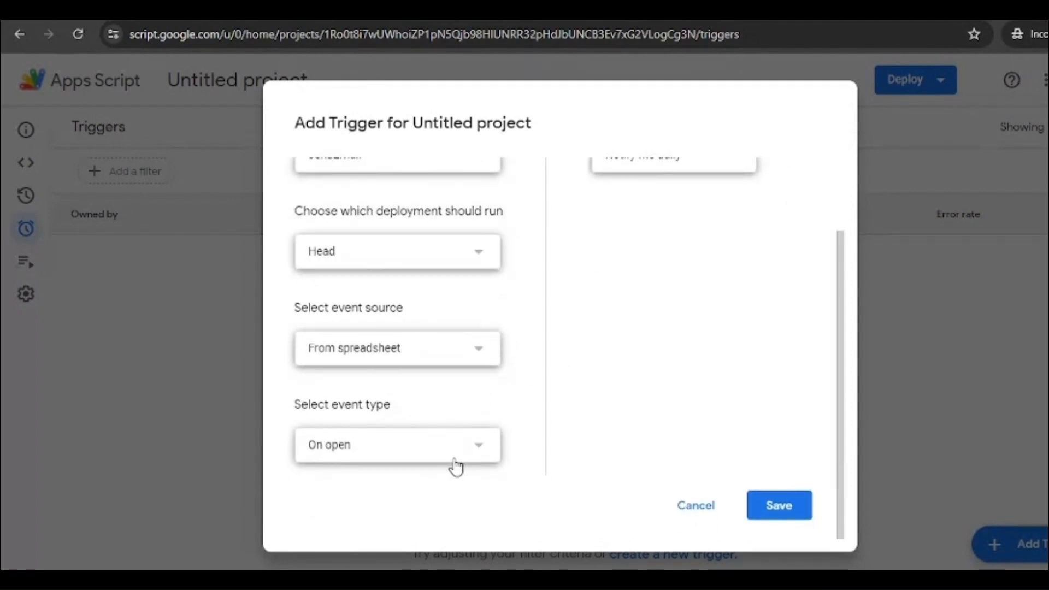
left_click(396, 444)
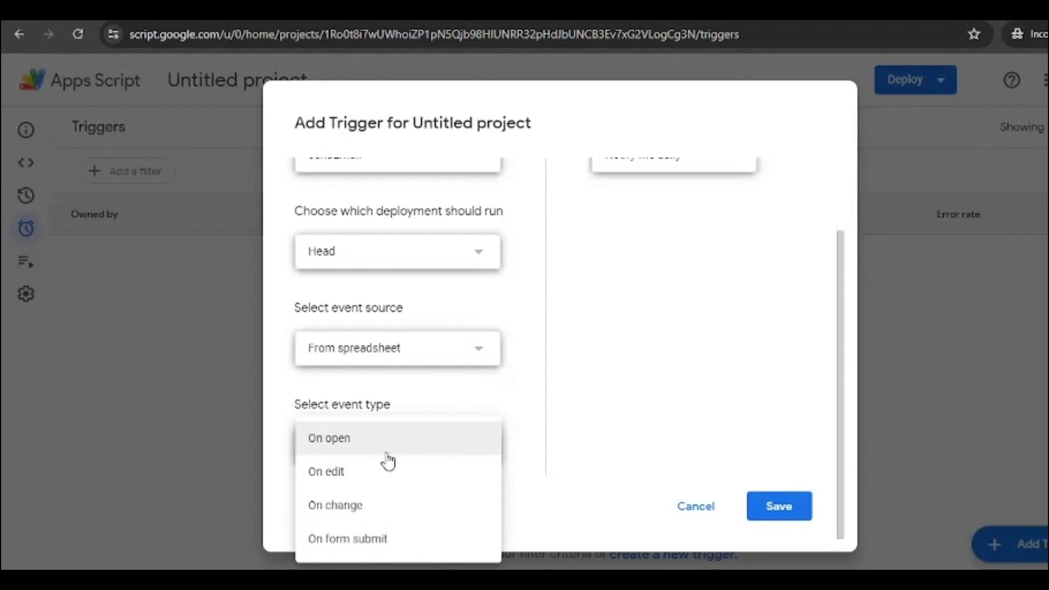
mouse_move(334, 505)
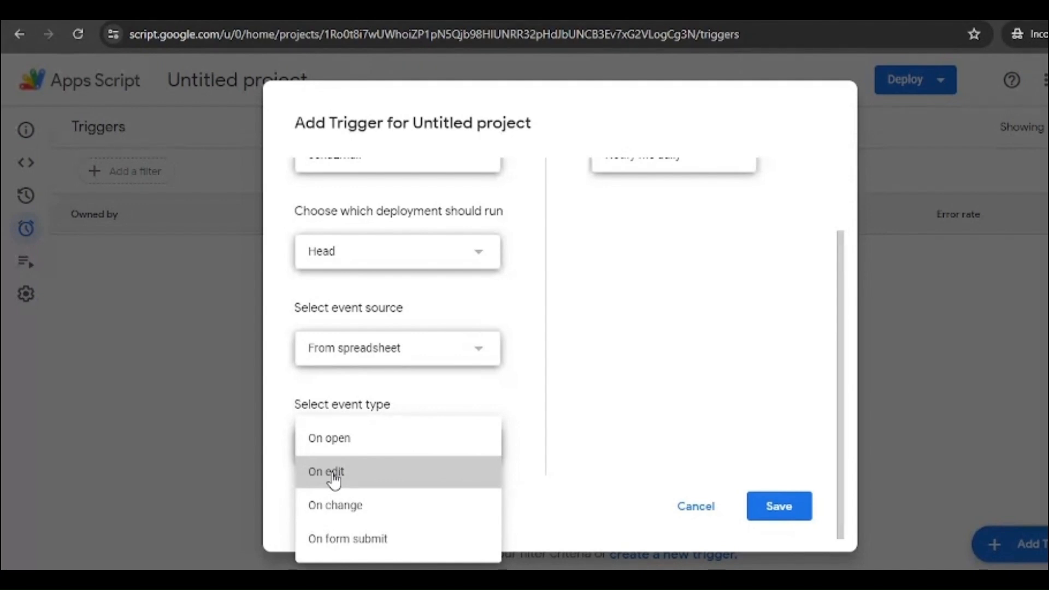
left_click(326, 471)
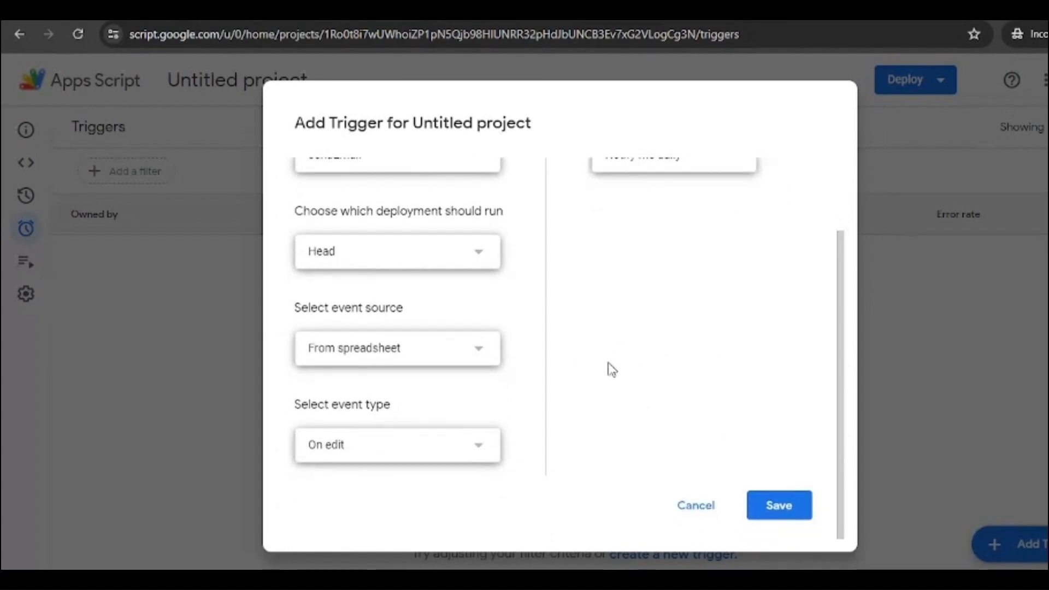
left_click(779, 505)
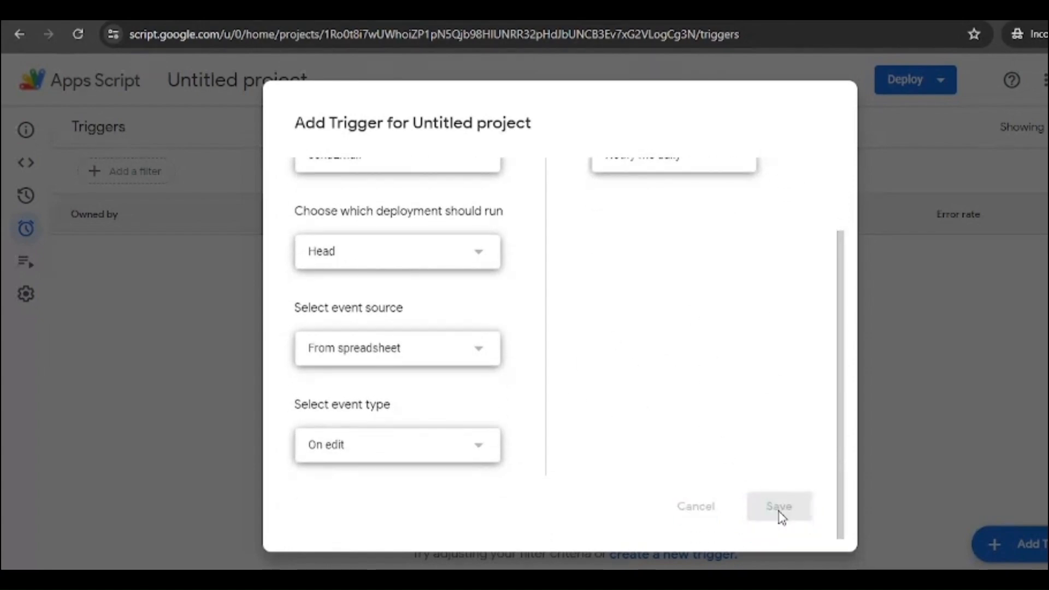
left_click(778, 506)
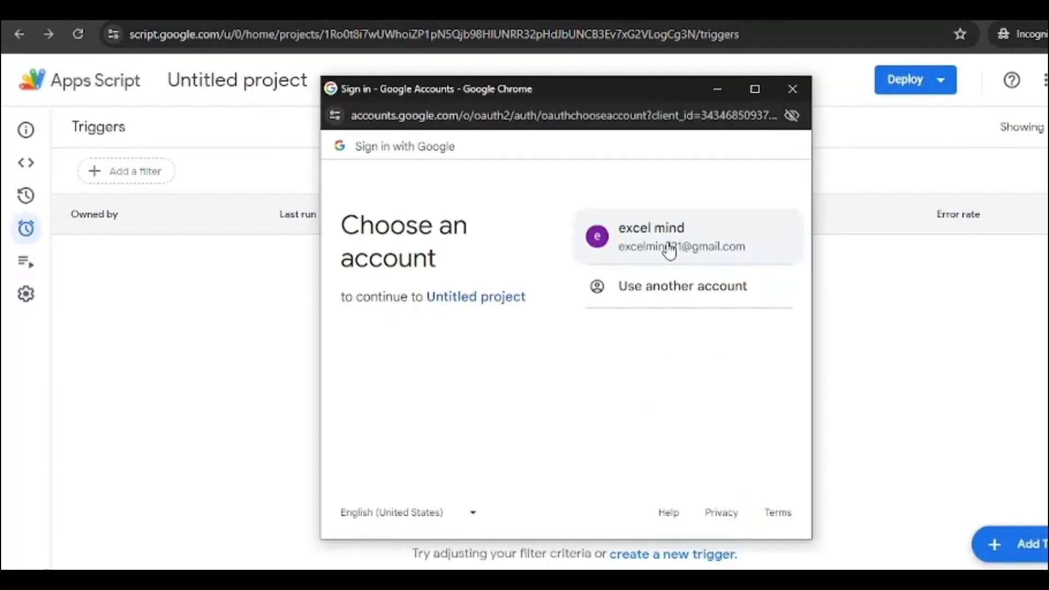
Authorise the unverified Untitled project with the signed-in account and allow its permissions
left_click(683, 236)
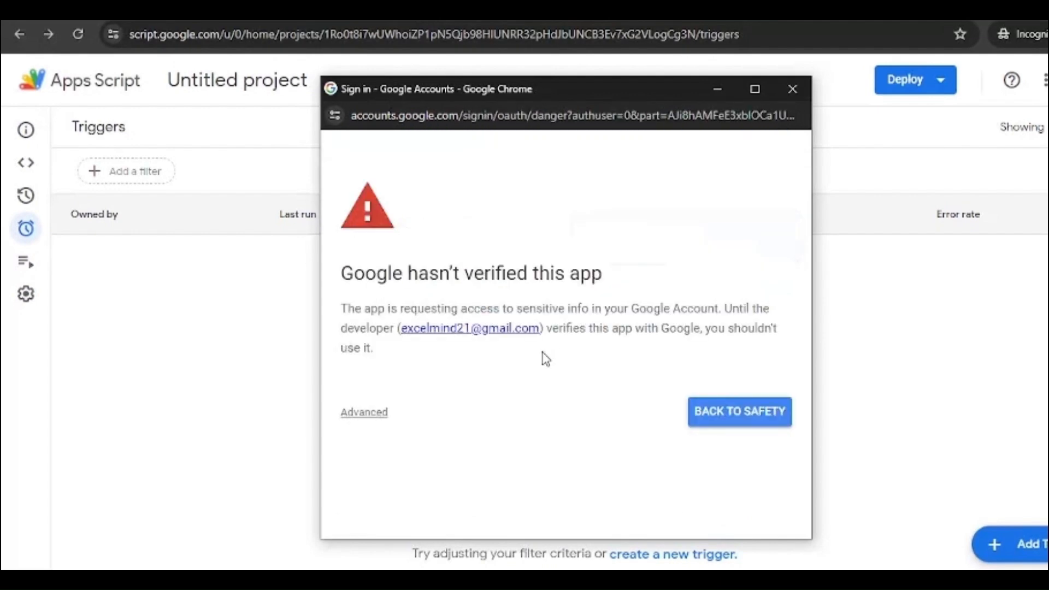
left_click(364, 412)
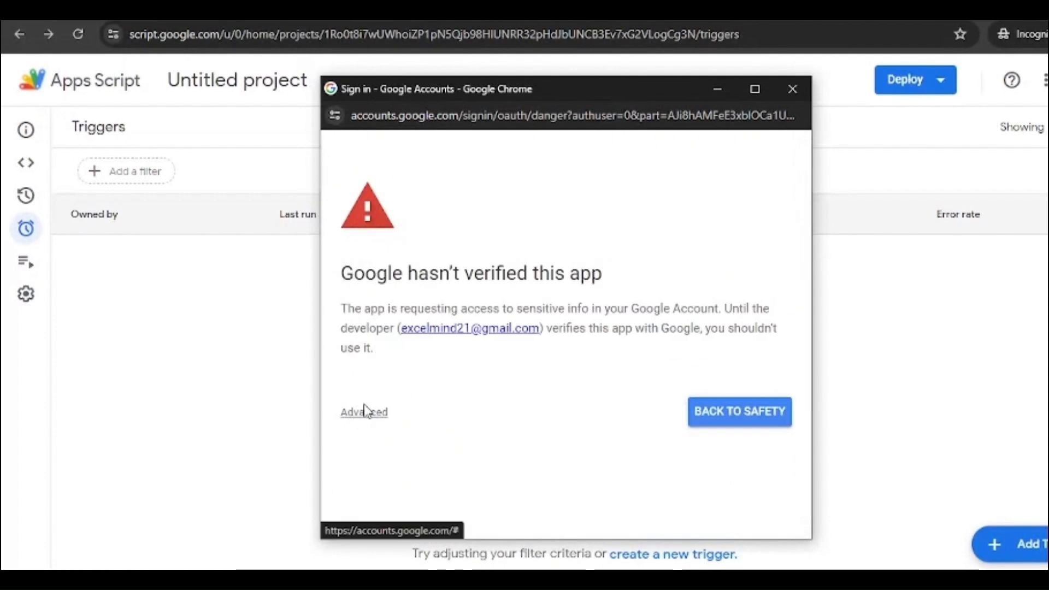
left_click(363, 412)
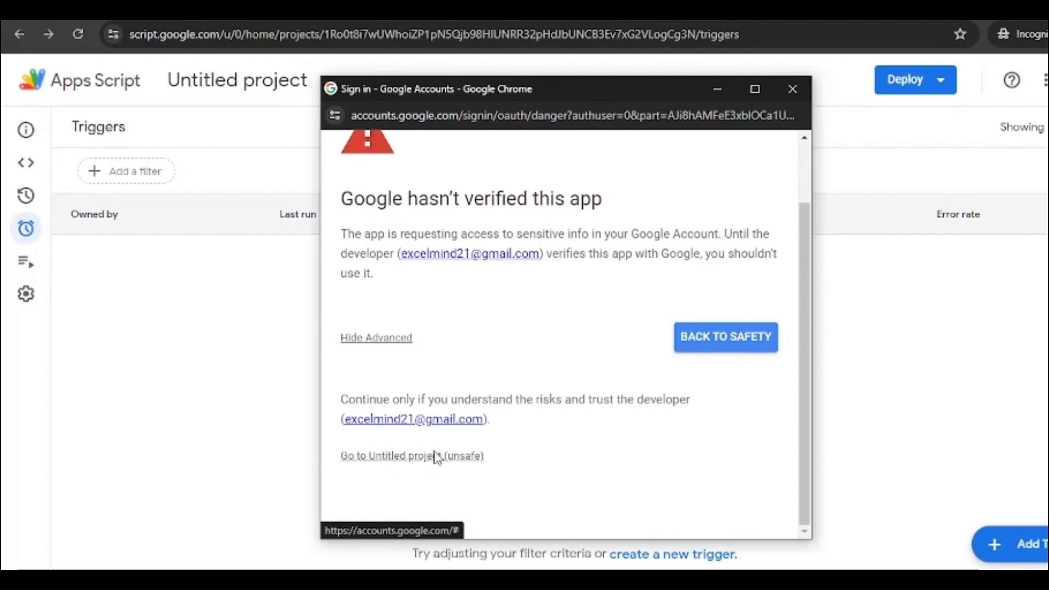
left_click(412, 456)
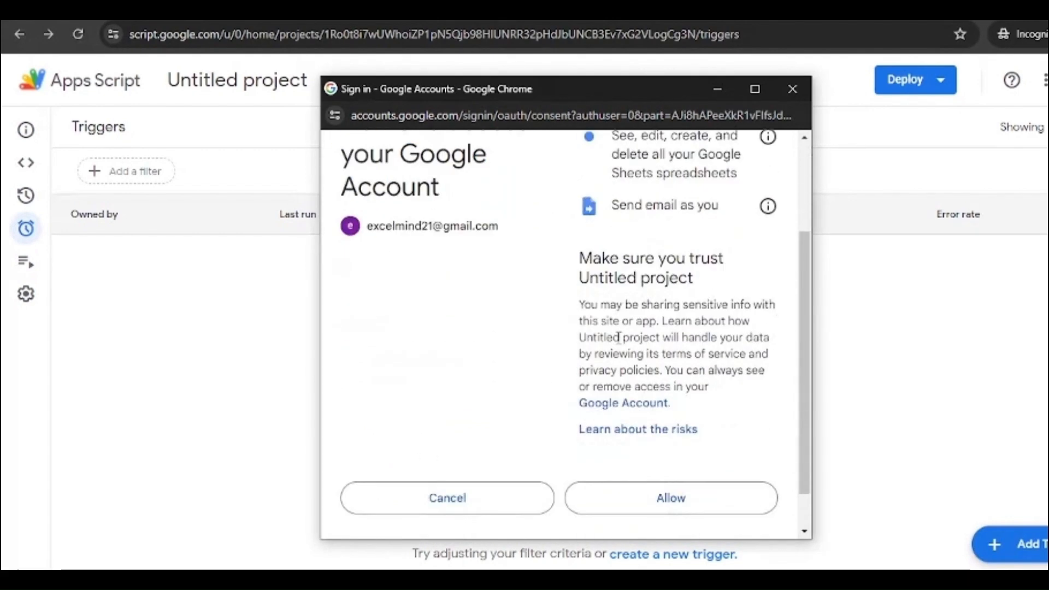
scroll("down", 3)
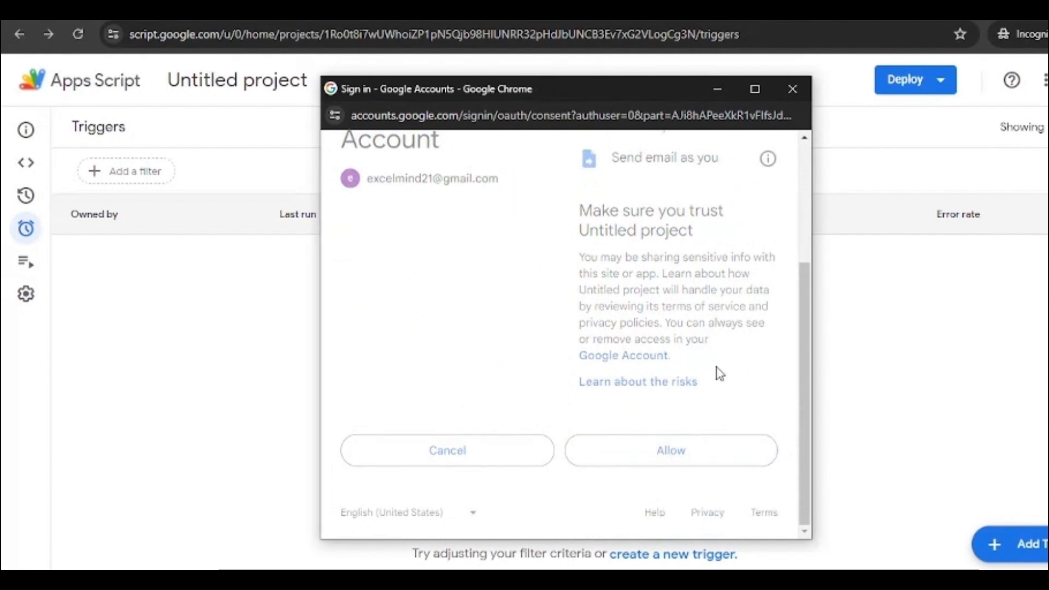
left_click(670, 451)
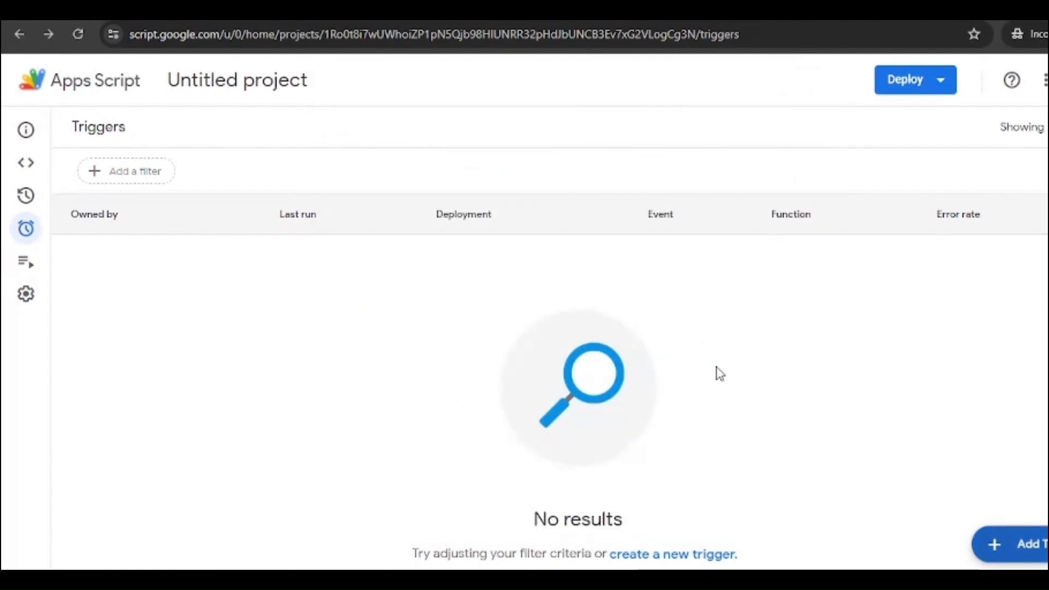
mouse_move(314, 285)
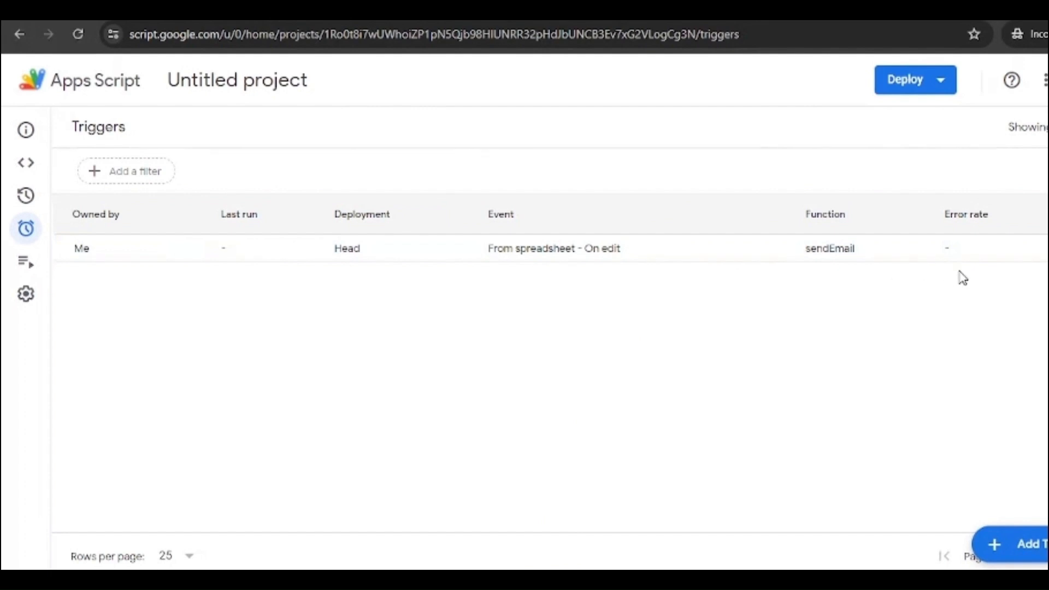
mouse_move(599, 233)
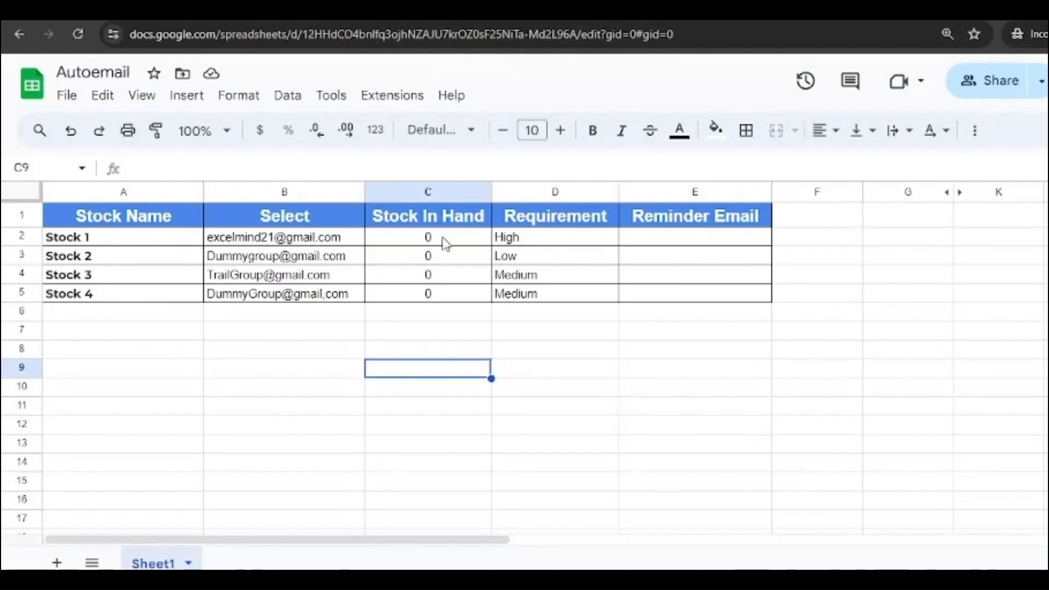
Enter 10 as Stock 1's Stock In Hand in cell C2
left_click(428, 236)
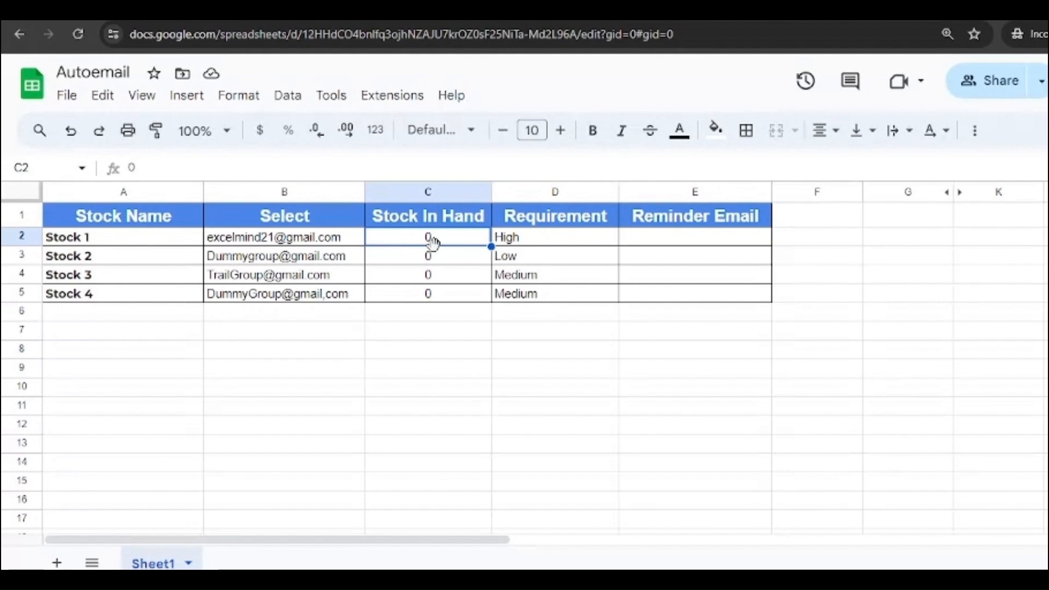
type("10")
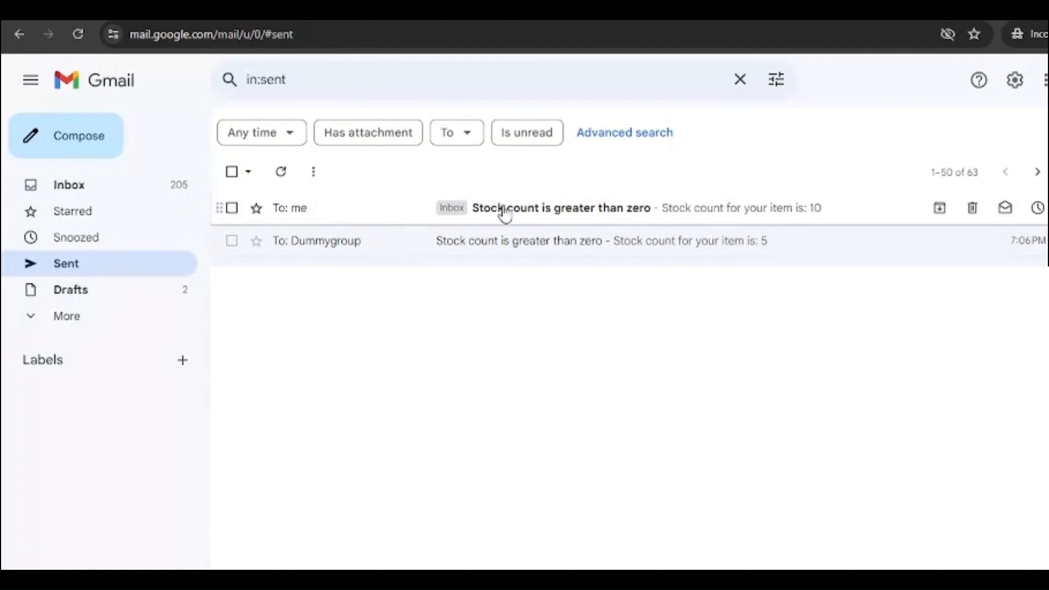
Open the count-10 stock alert email and view its recipient details
left_click(561, 208)
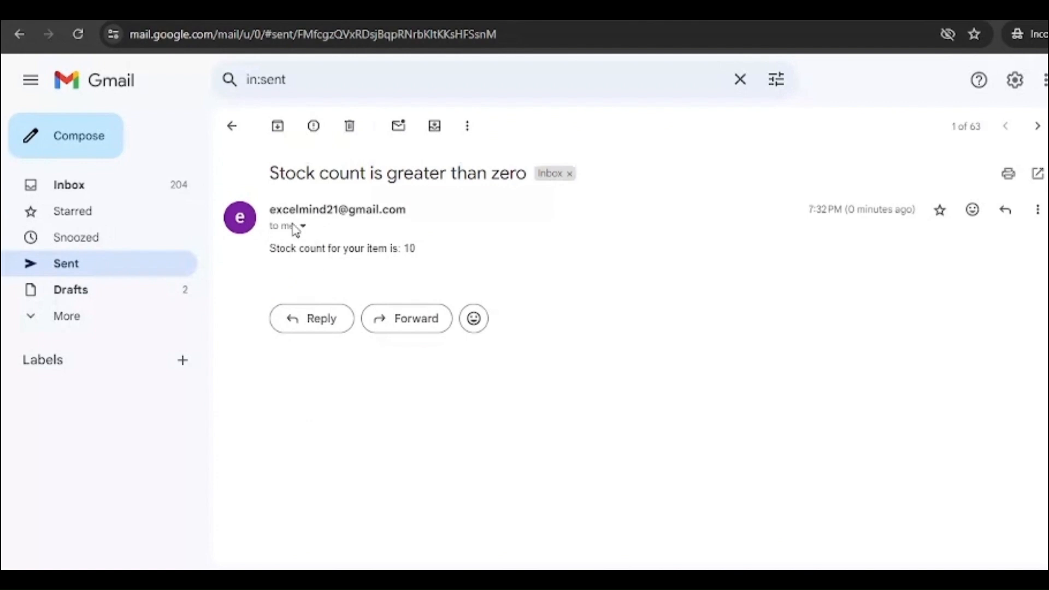
left_click(302, 225)
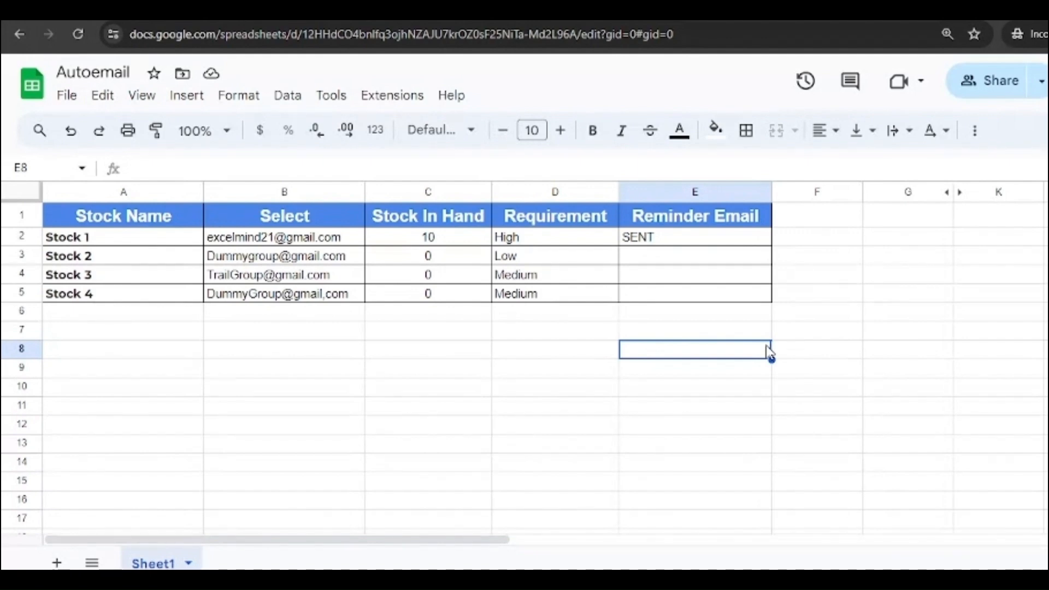
mouse_move(891, 307)
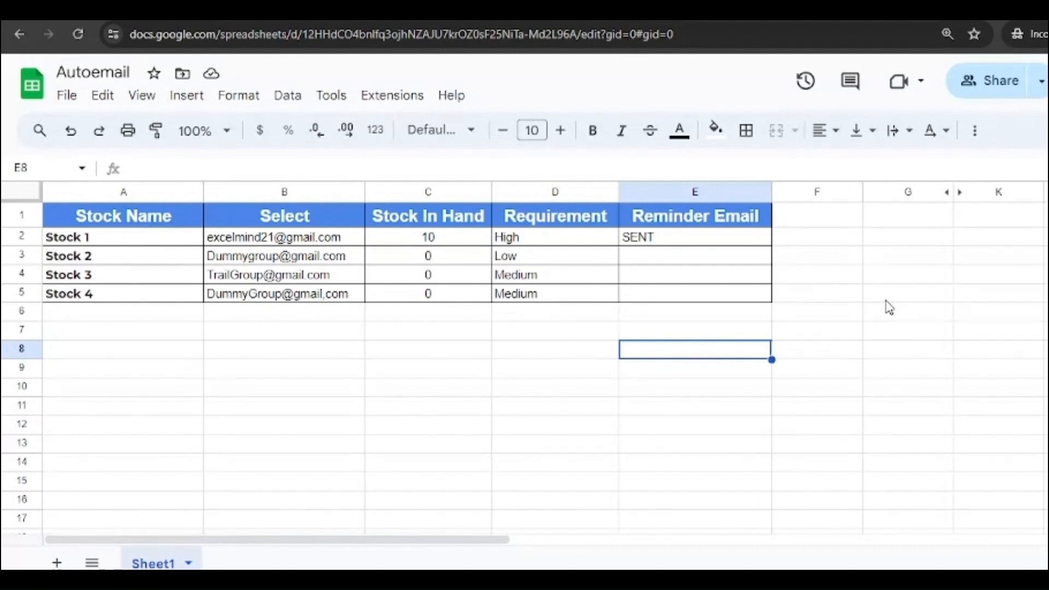